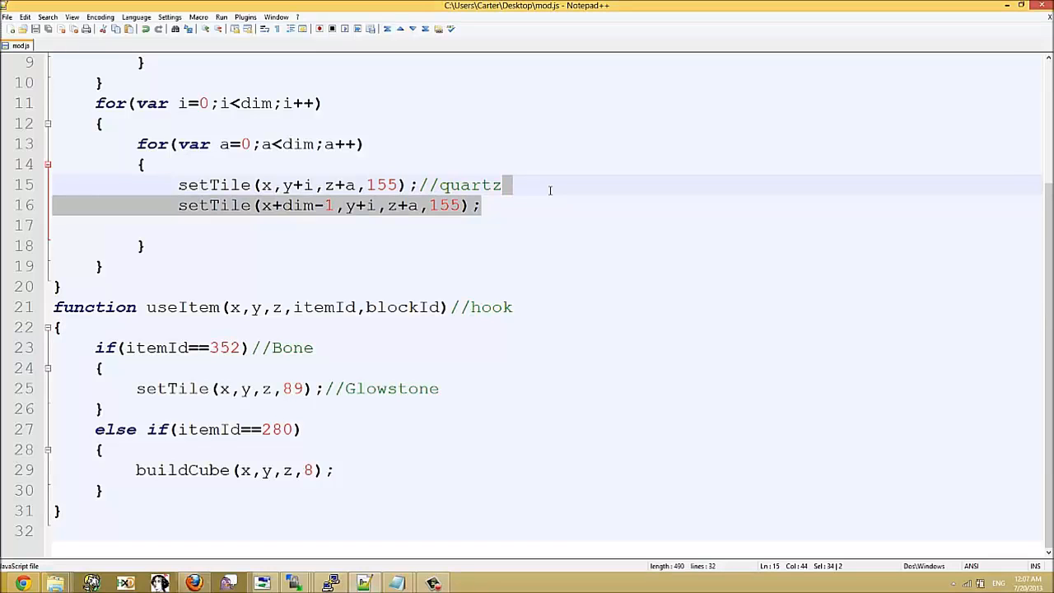
Inspect the buildCube setTile lines that place diamond block 56 and quartz block 155.
click(366, 144)
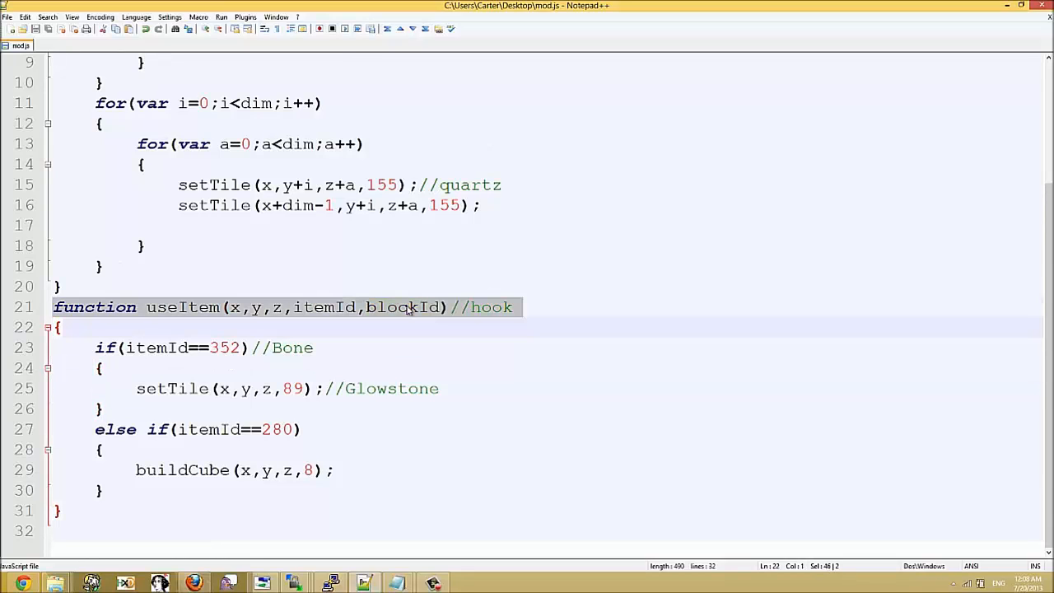
double_click(182, 306)
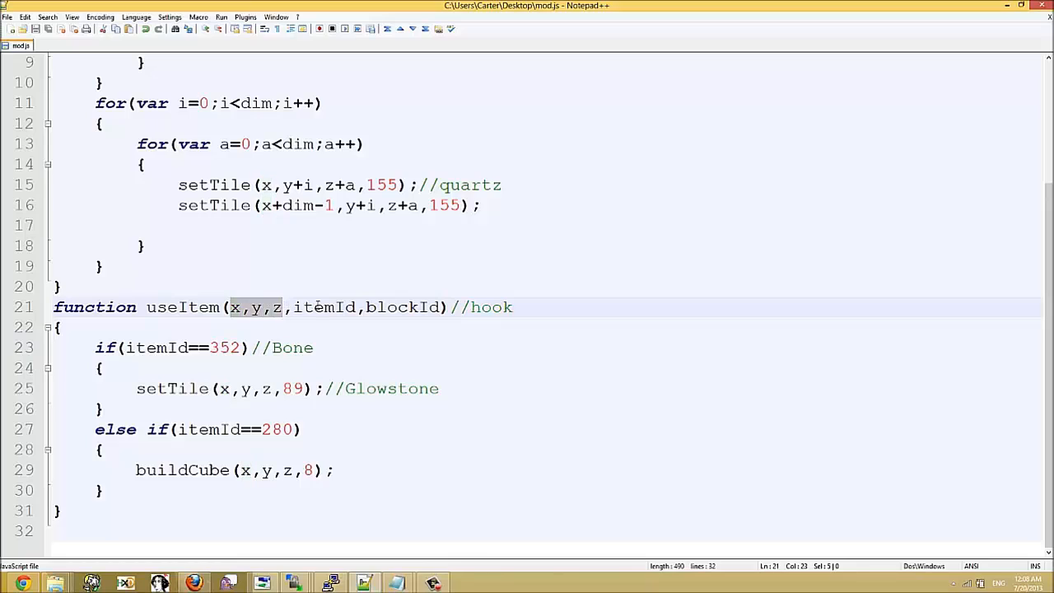
double_click(401, 306)
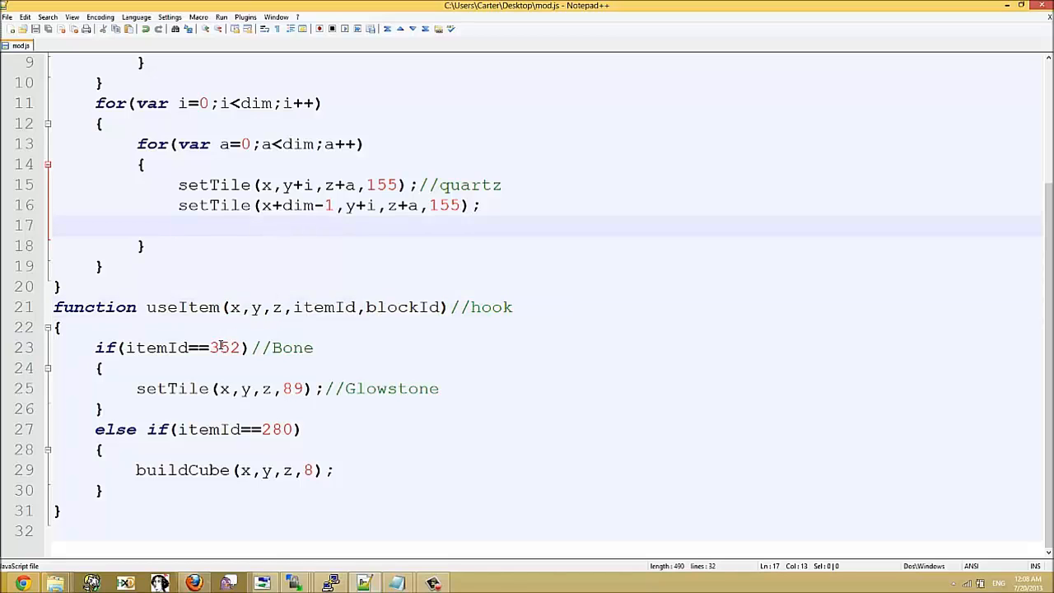
double_click(224, 347)
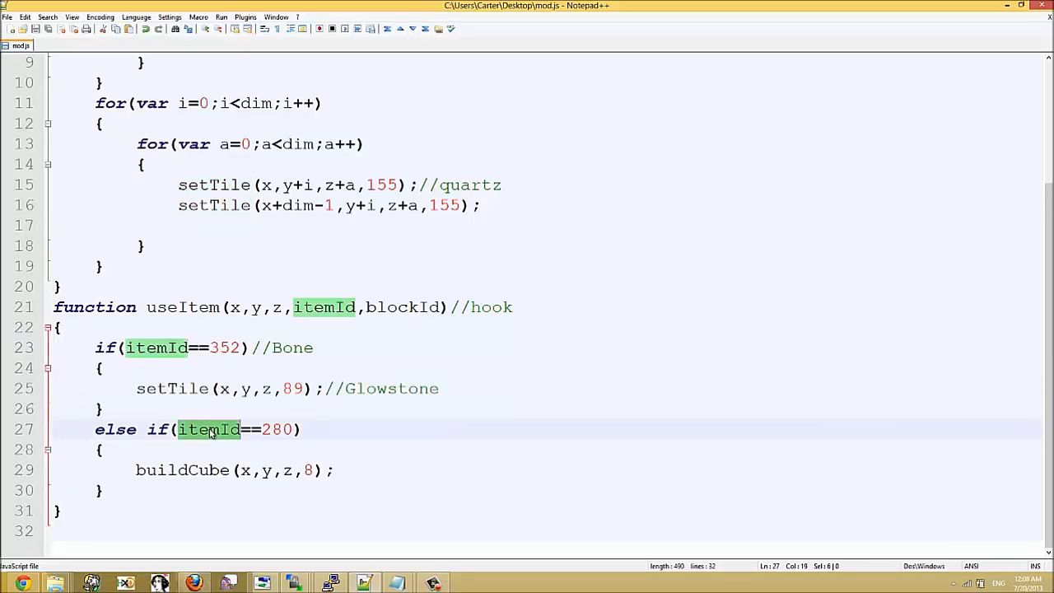
click(188, 469)
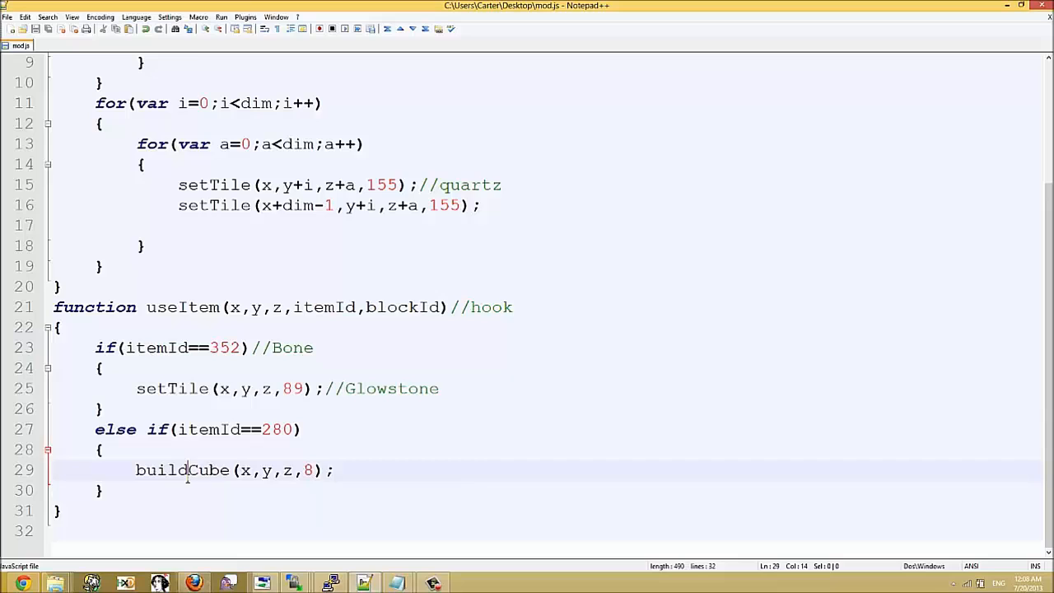
scroll(up, 3)
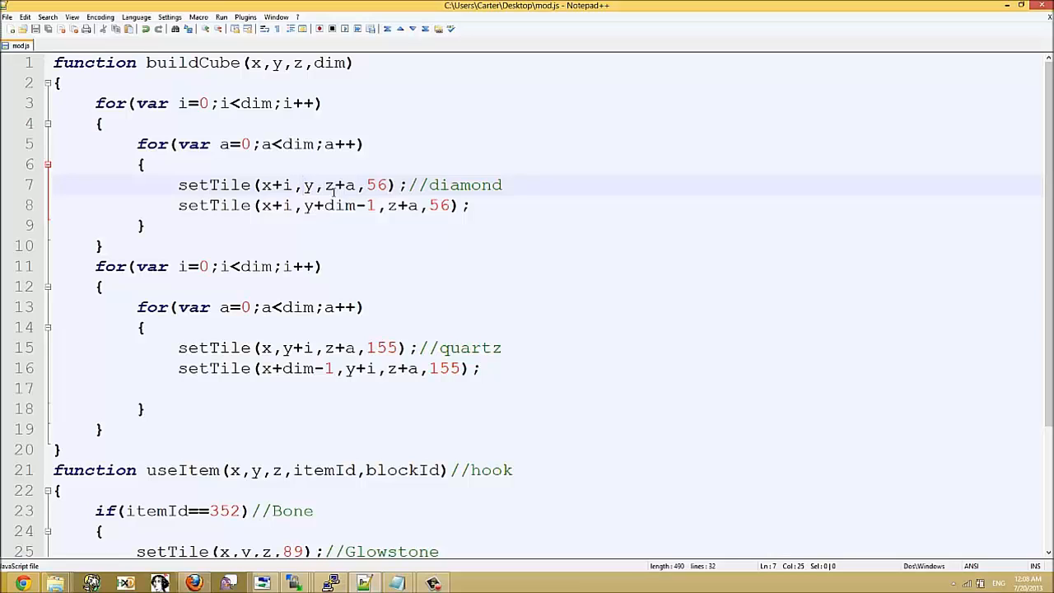
Select the quartz id and the whole mod.js script for copying to the encoder.
double_click(375, 185)
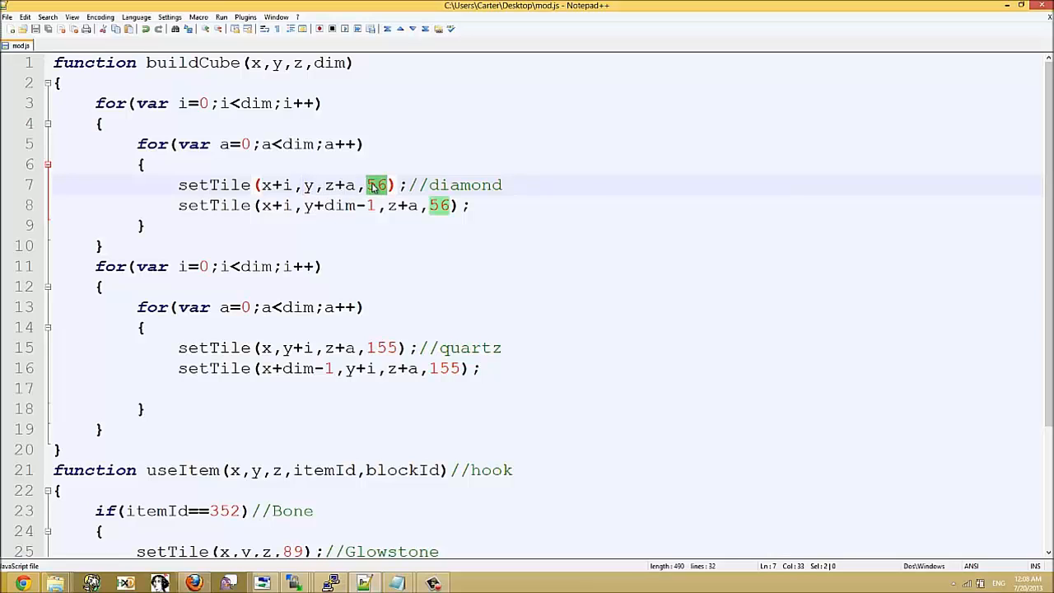
mouse_move(382, 339)
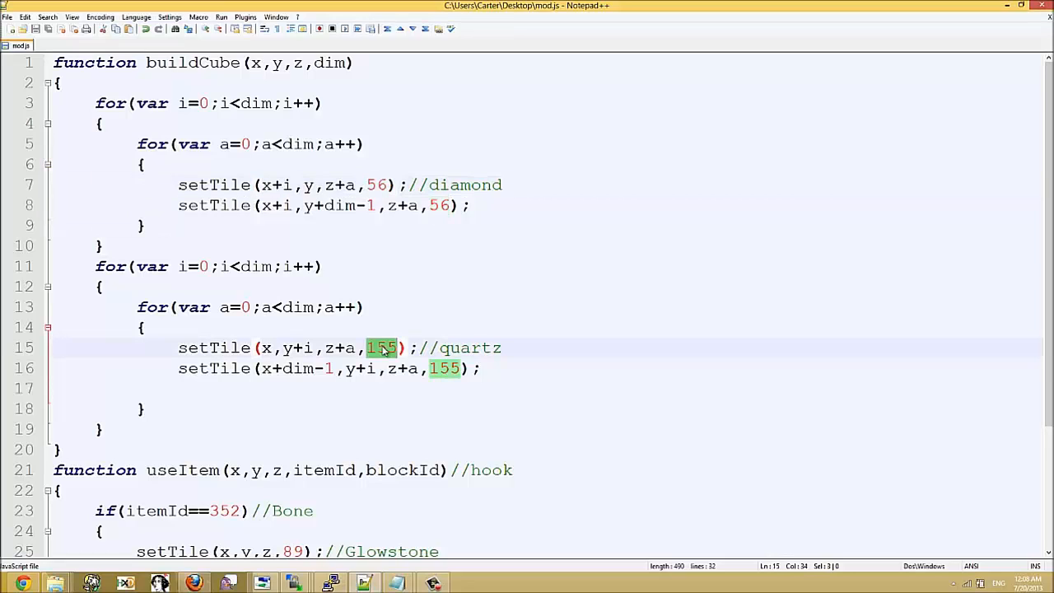
key(ctrl+a)
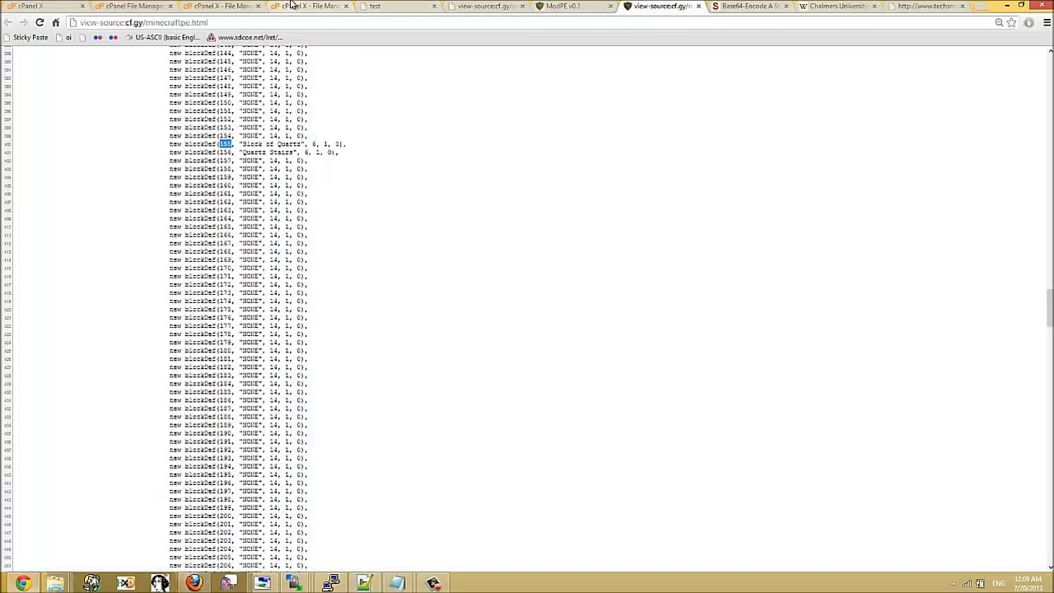
Encode the mod script on the Base64 page and return to the cPanel File Manager.
click(132, 7)
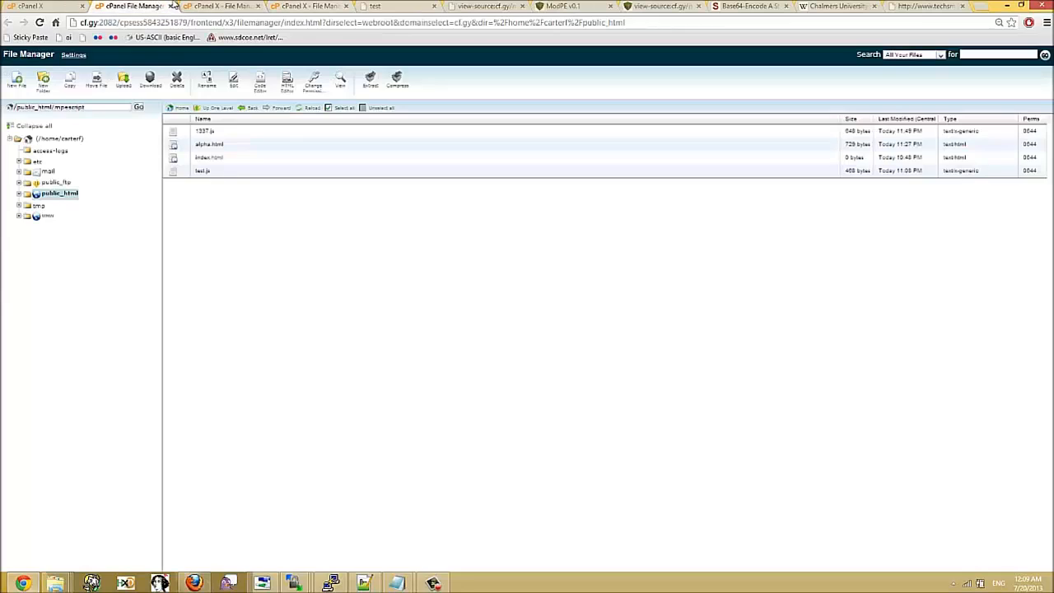
click(748, 7)
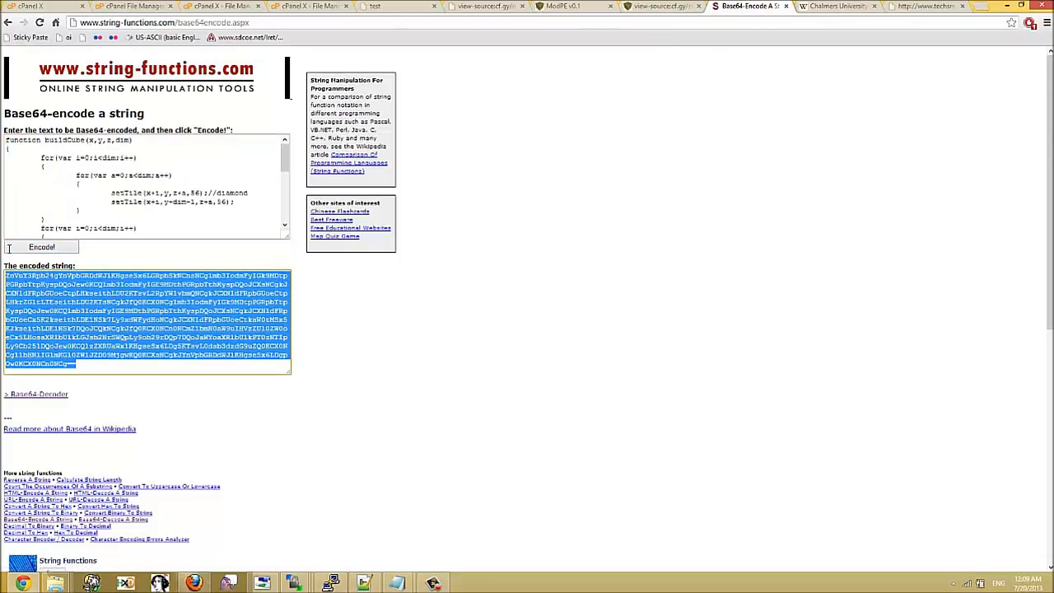
click(132, 7)
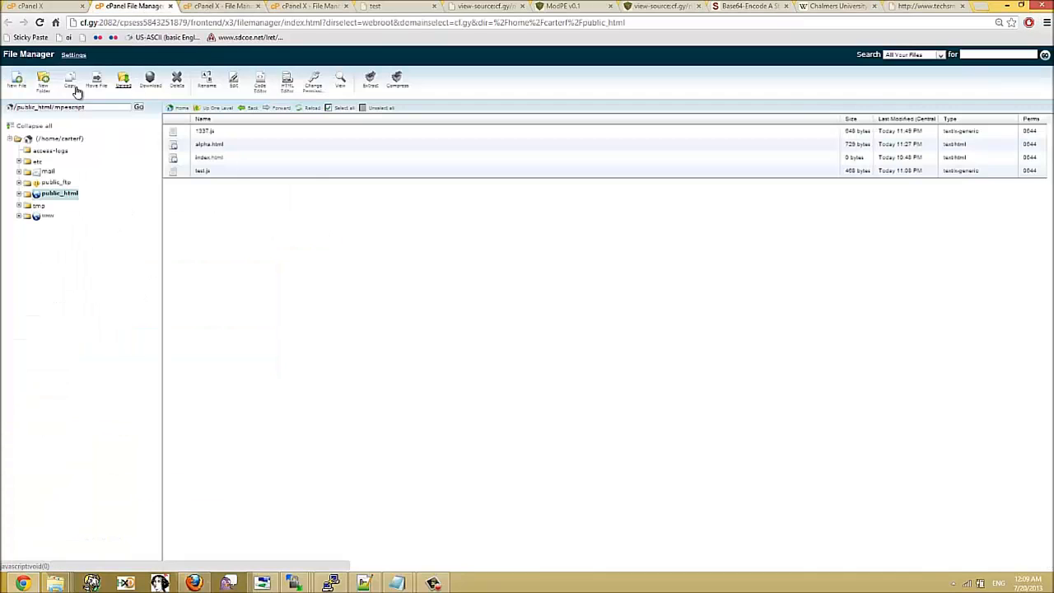
mouse_move(18, 82)
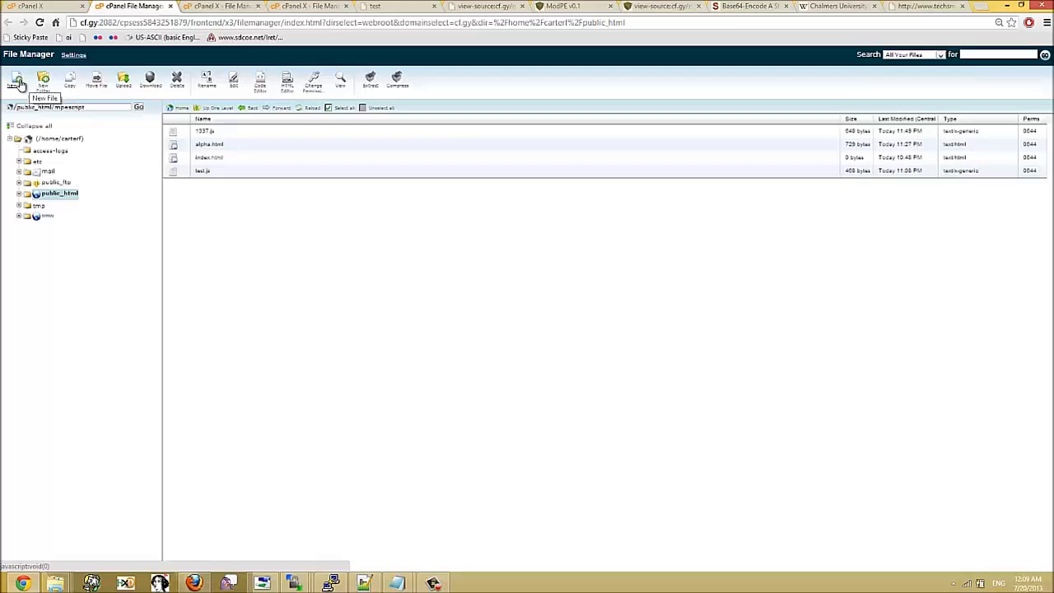
Create a new empty file in public_html and open it in the cPanel editor.
click(17, 79)
text(hihi)
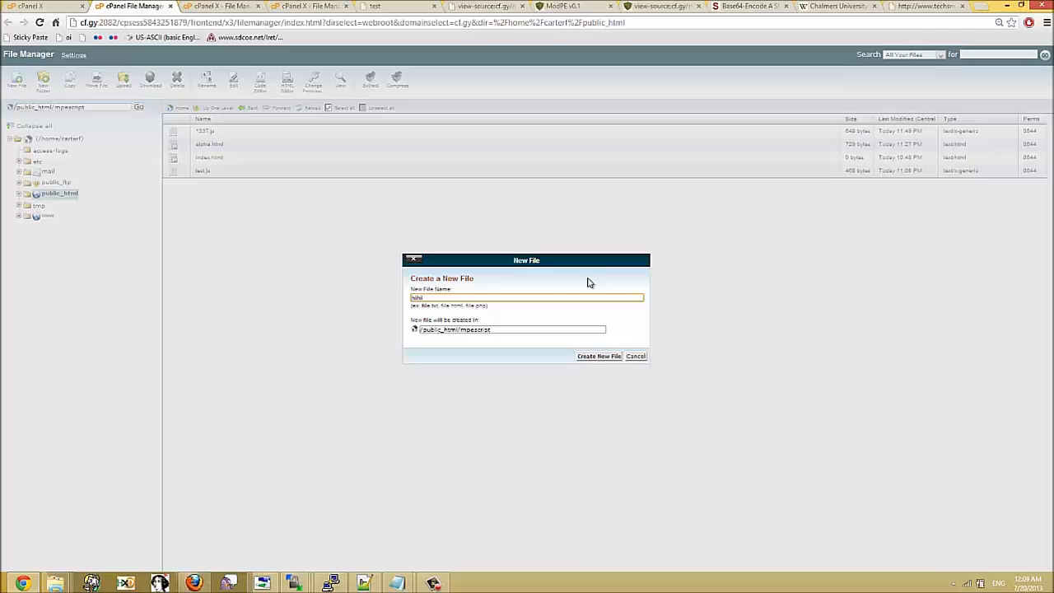
click(599, 356)
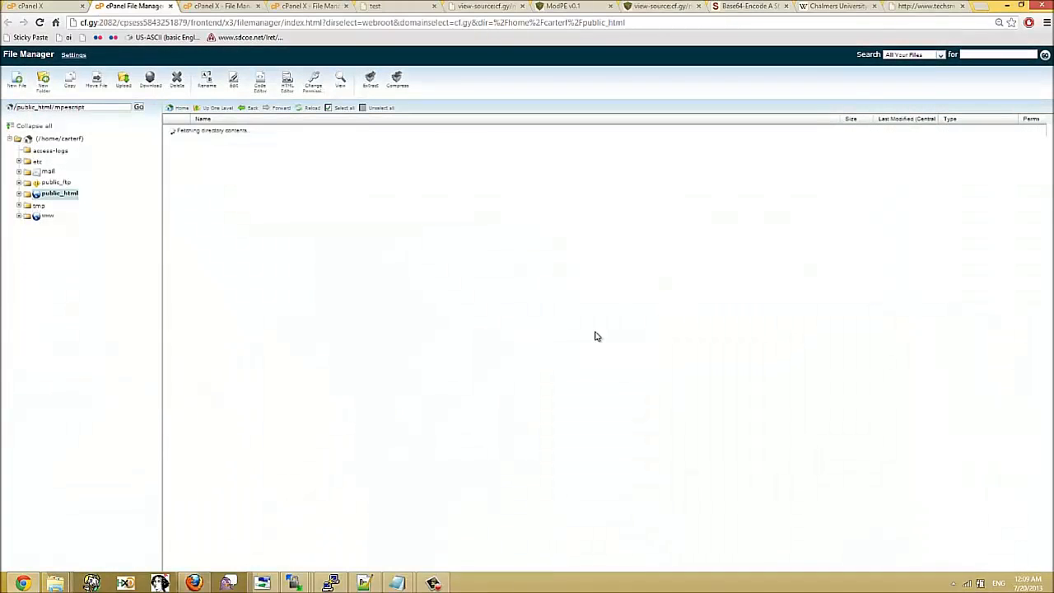
right_click(203, 158)
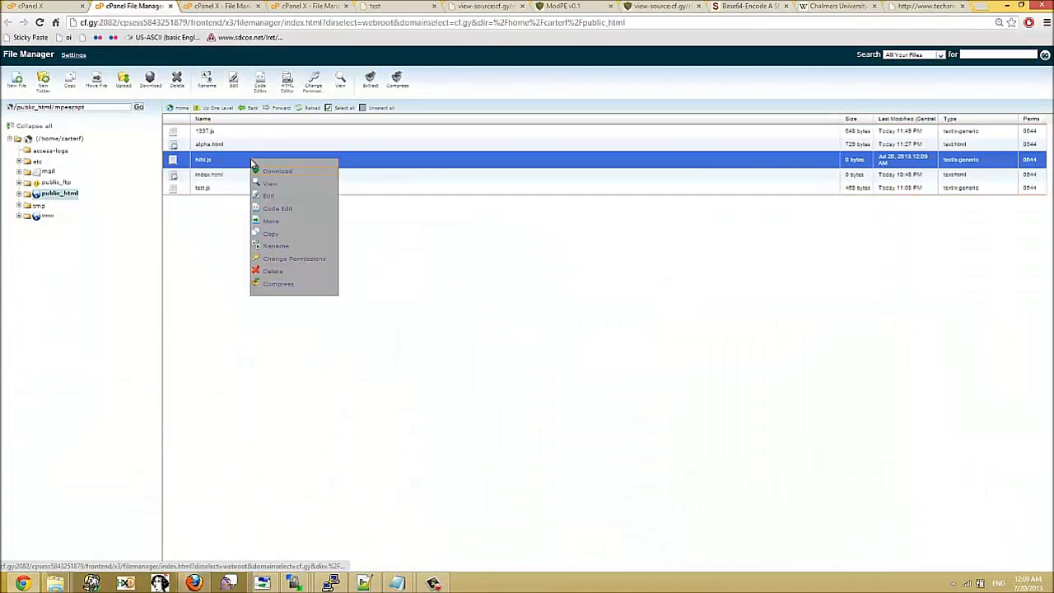
click(267, 194)
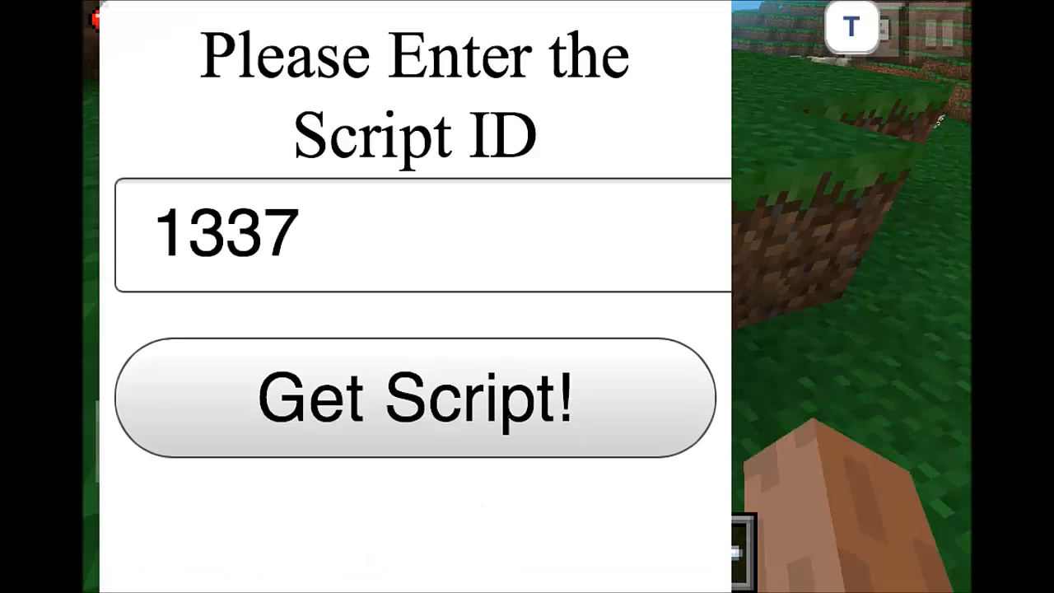
Fetch the uploaded mod script with ID 1337 in the game's script loader.
click(412, 233)
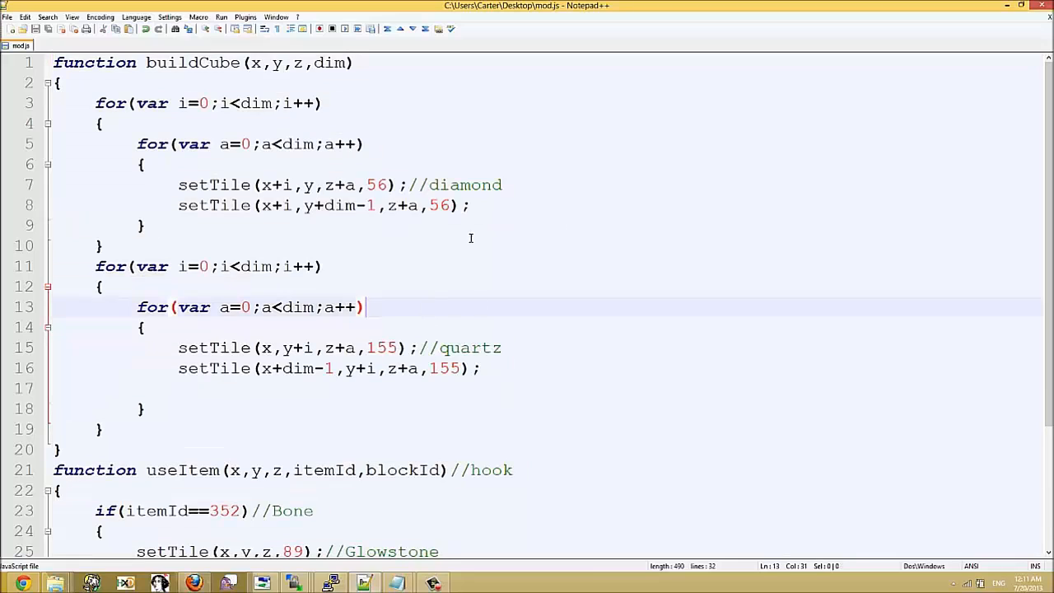
mouse_move(247, 92)
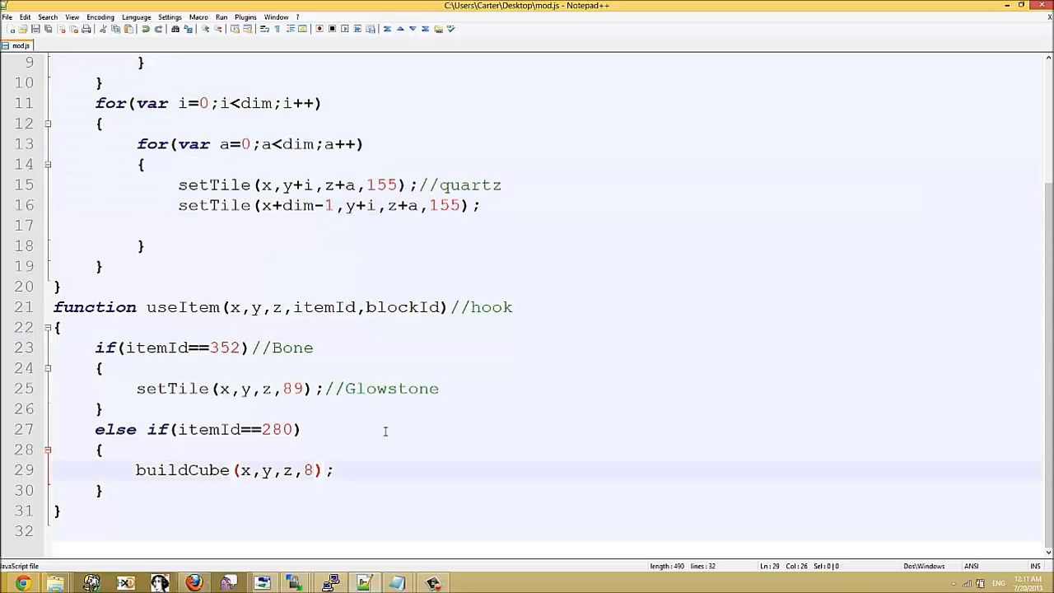
Change item 280's buildCube call from size 8 to size 10.
text(10)
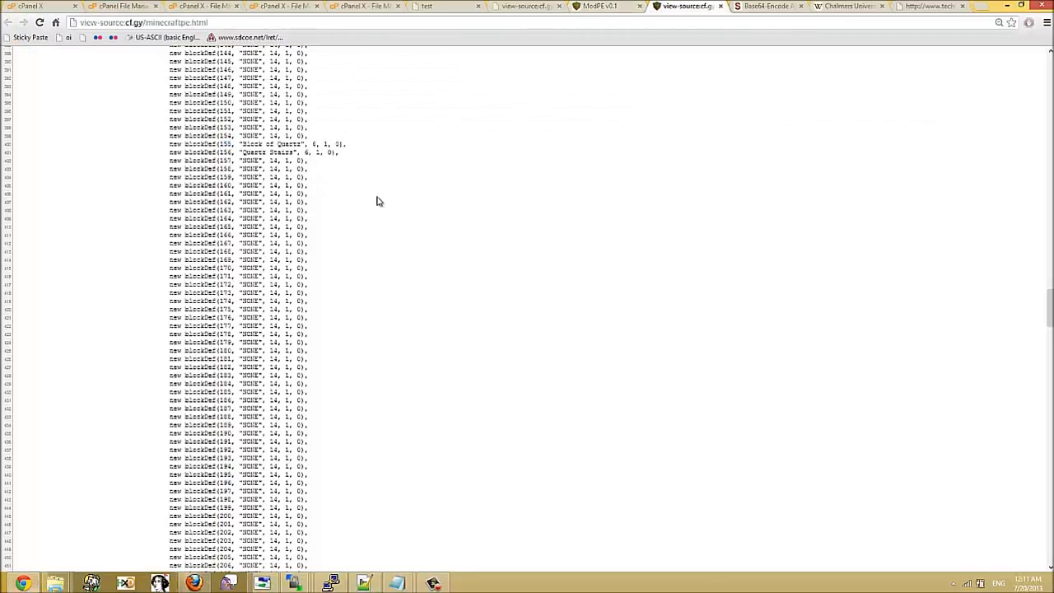
Scroll up through Chrome's view-source list of block definitions.
scroll(up, 3)
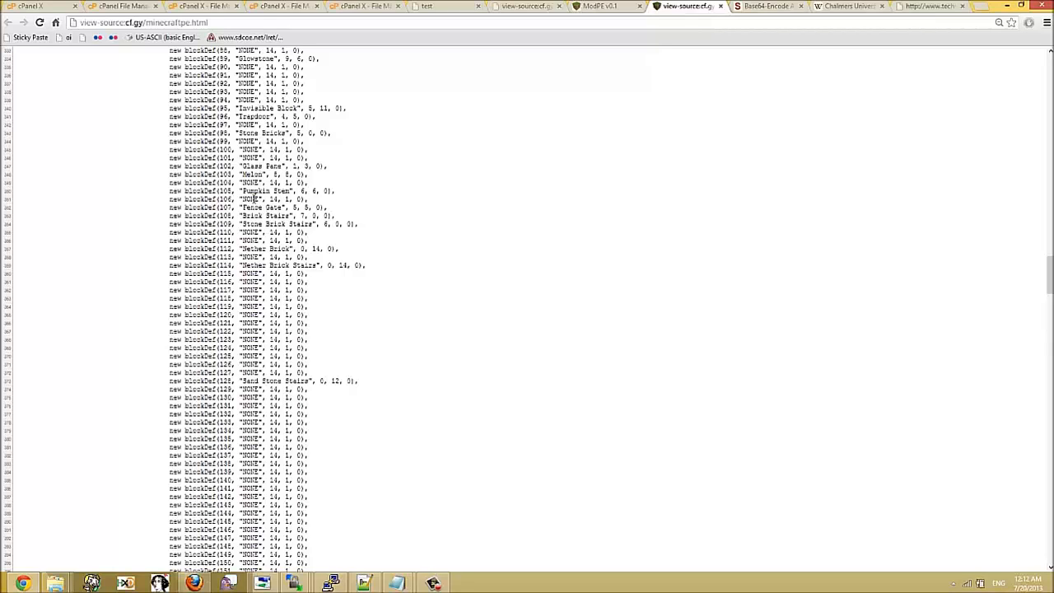
scroll(up, 3)
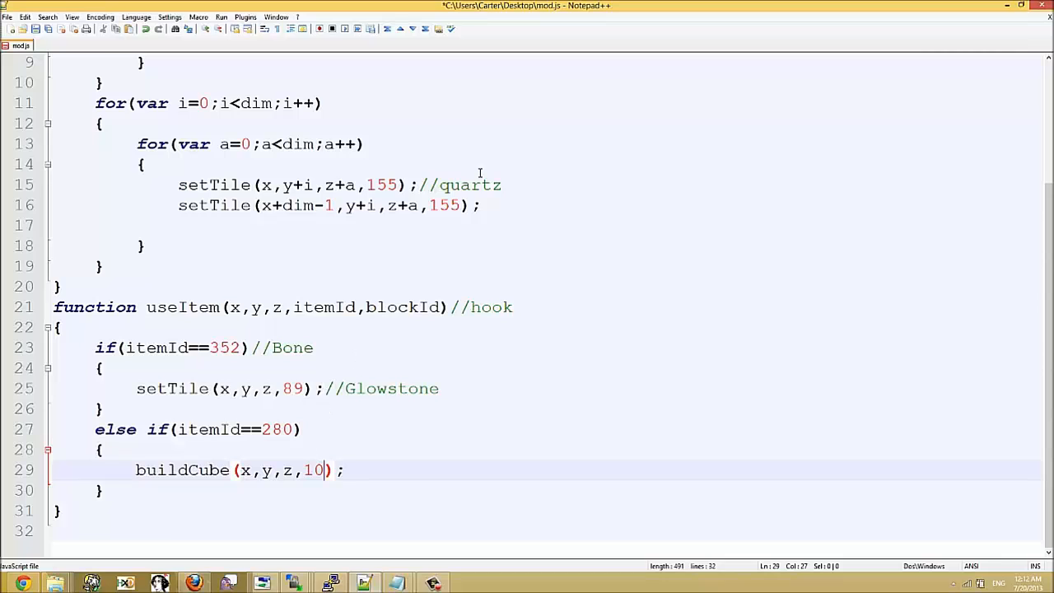
Replace the first quartz wall's block id 155 with 57, then browse the block list for another id.
double_click(380, 185)
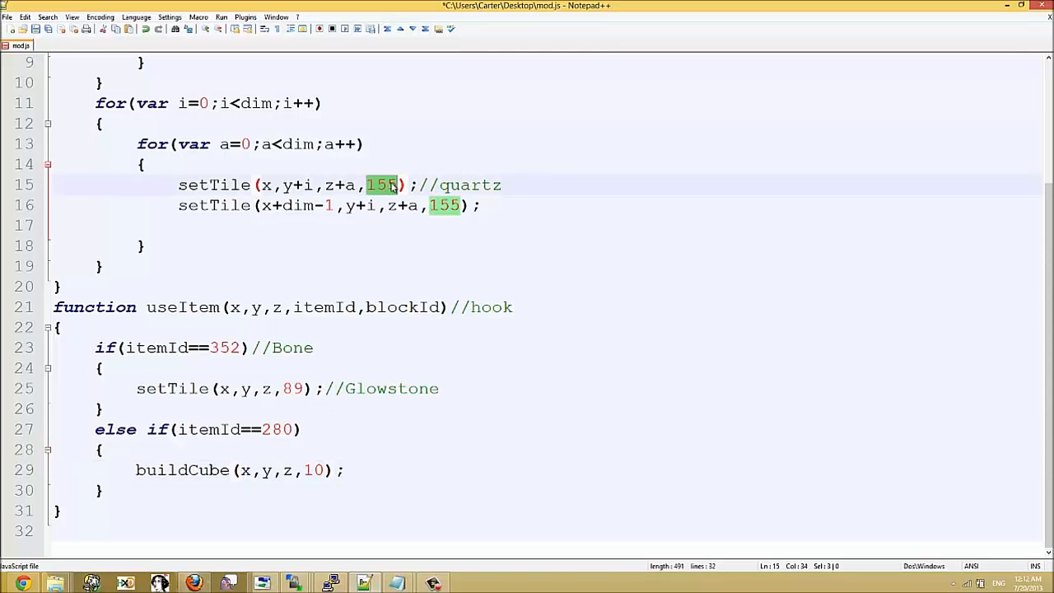
text(57)
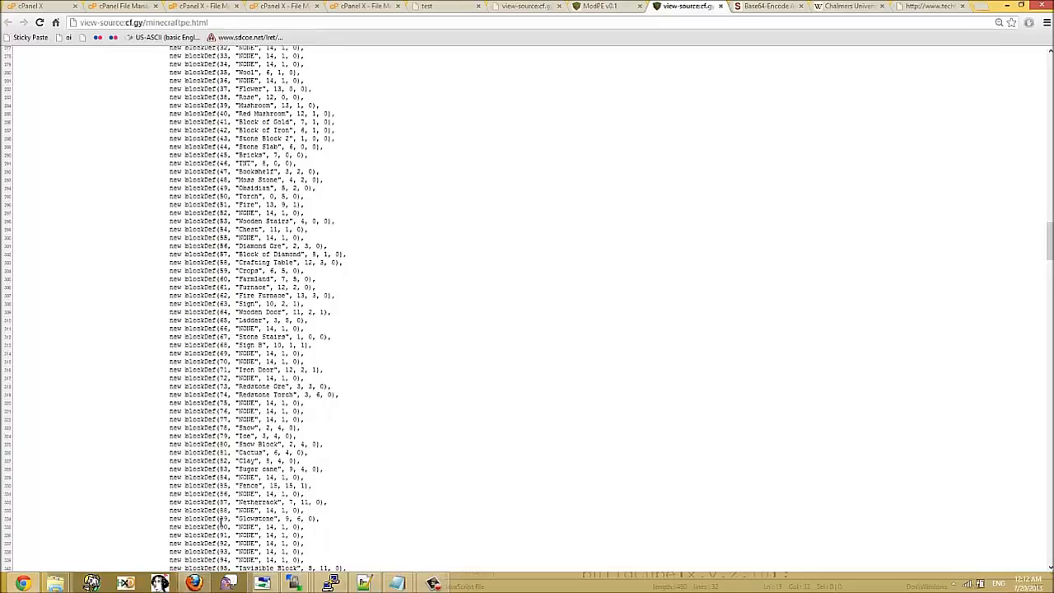
scroll(down, 3)
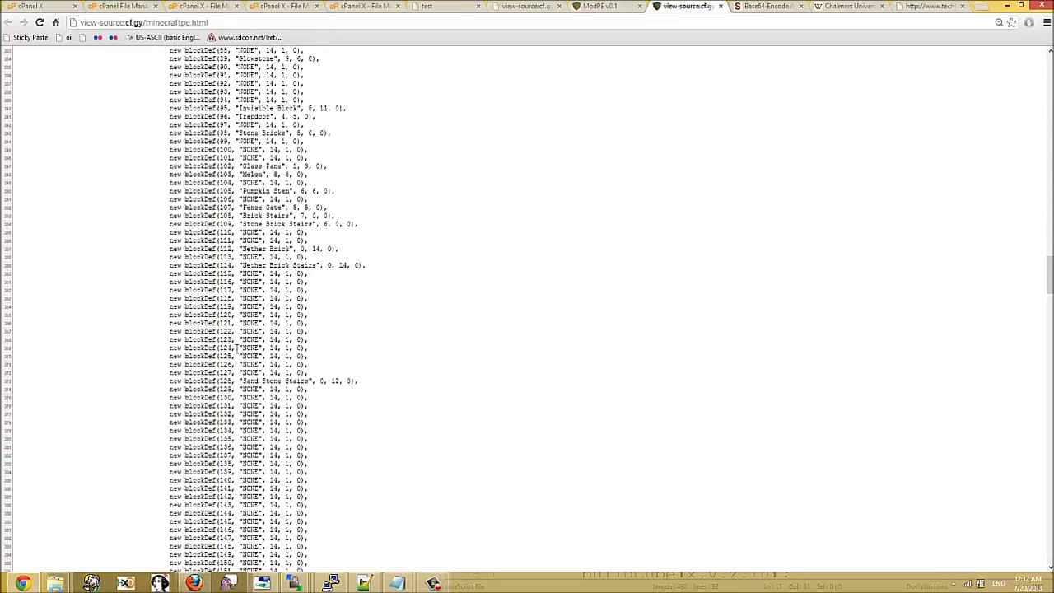
scroll(down, 3)
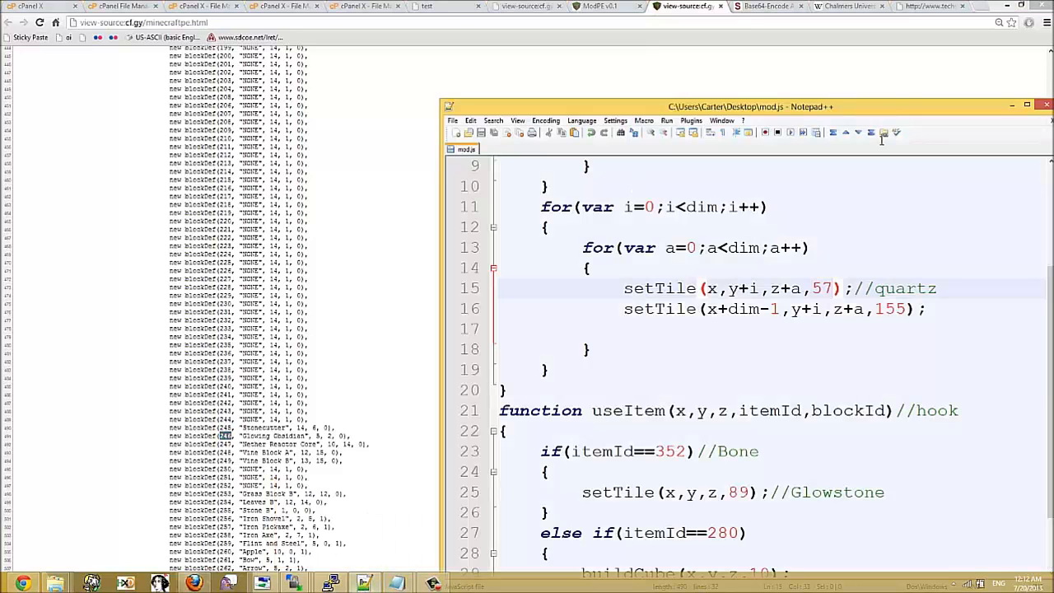
Set the second wall to block 246 and define sayHayGurl(msg) printing "HAY: "+msg.
text(246)
text(function)
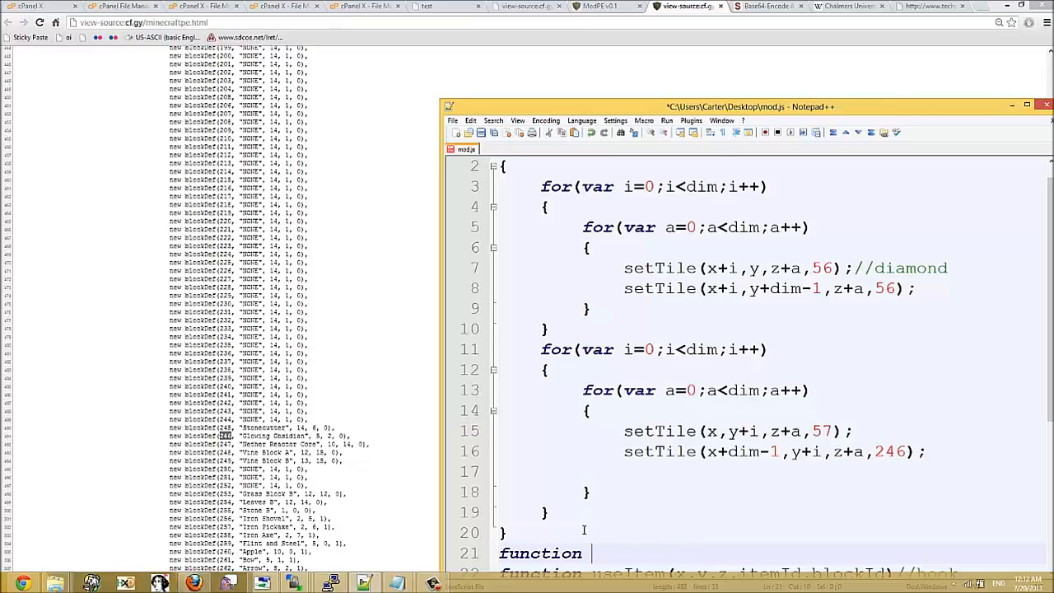
text(sayHa)
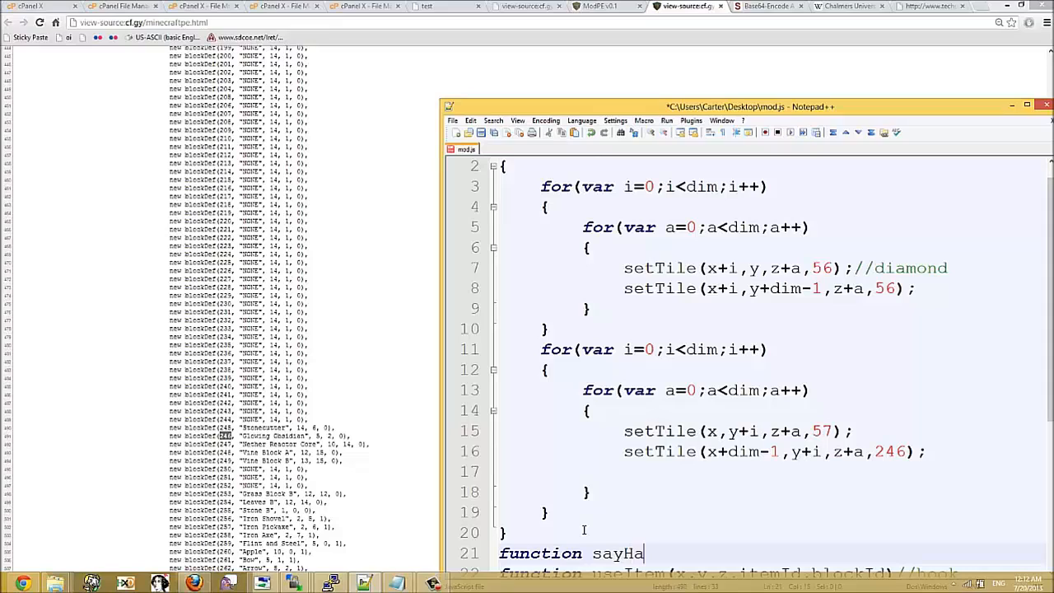
text(yGurl)
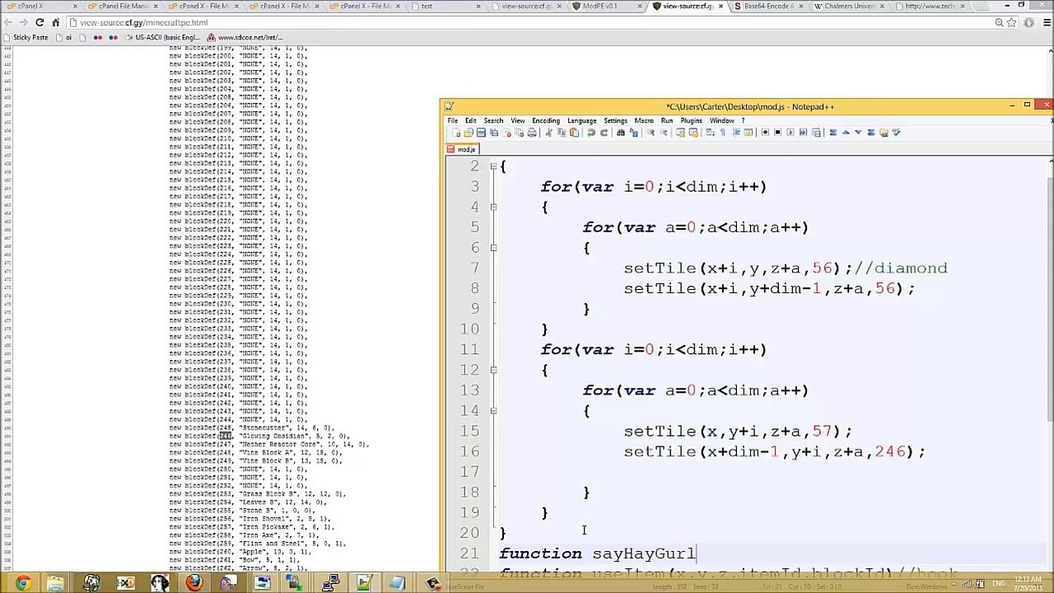
text((msg))
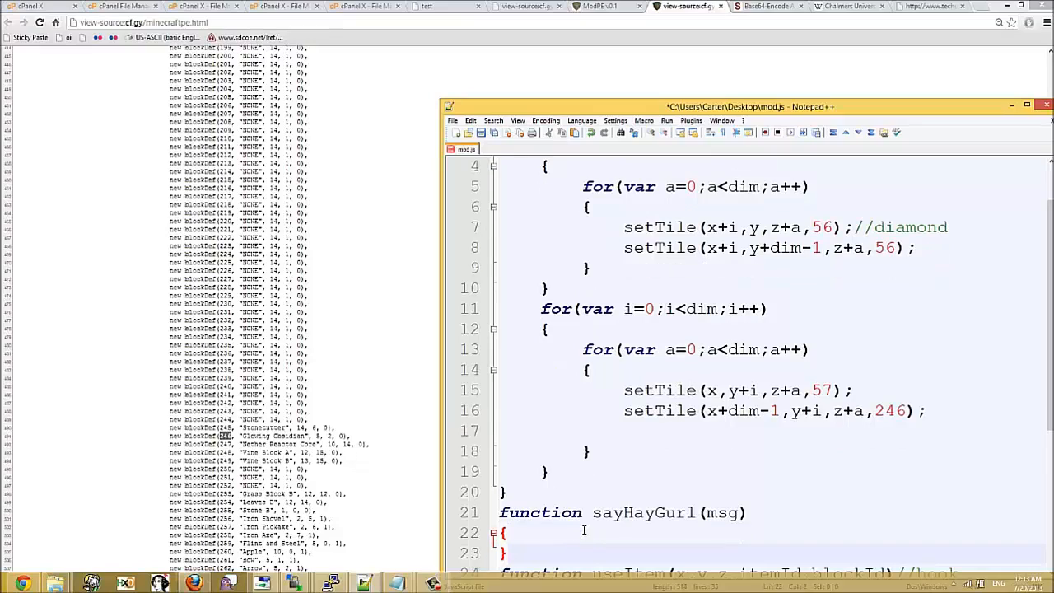
text(P)
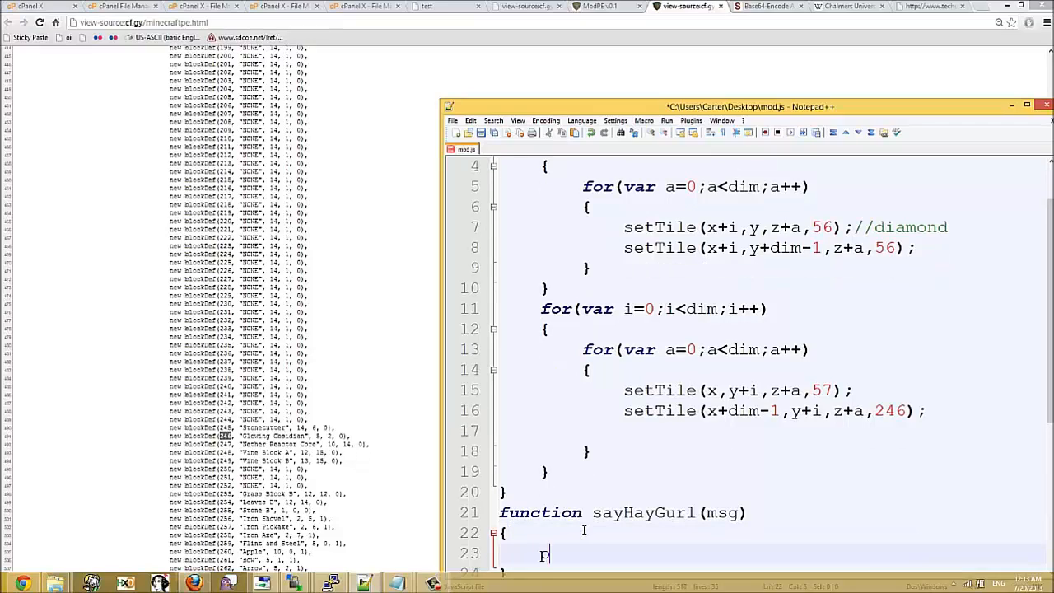
text(rint(")
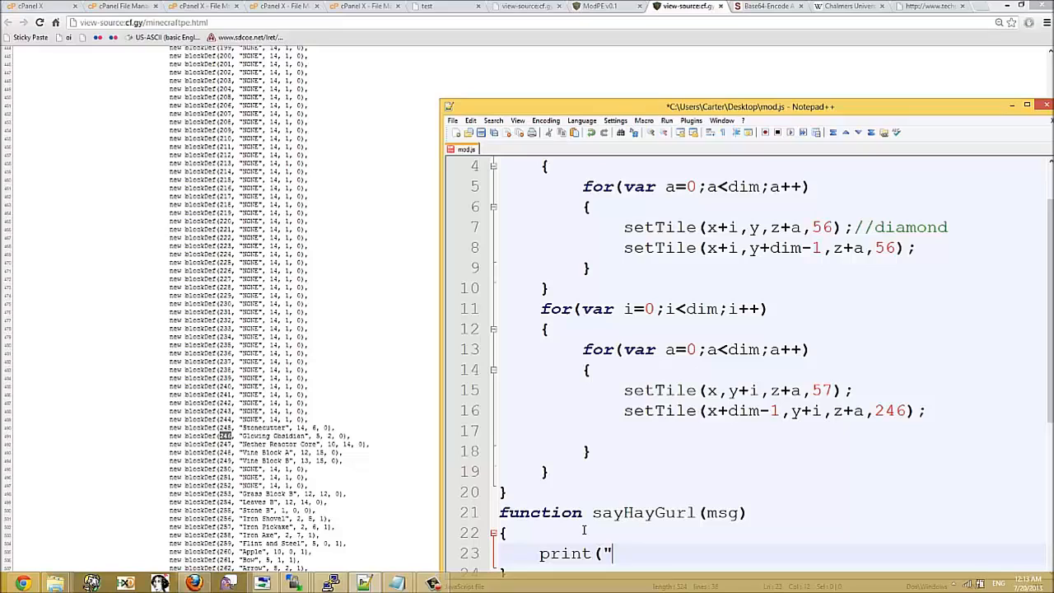
text(HAY:)
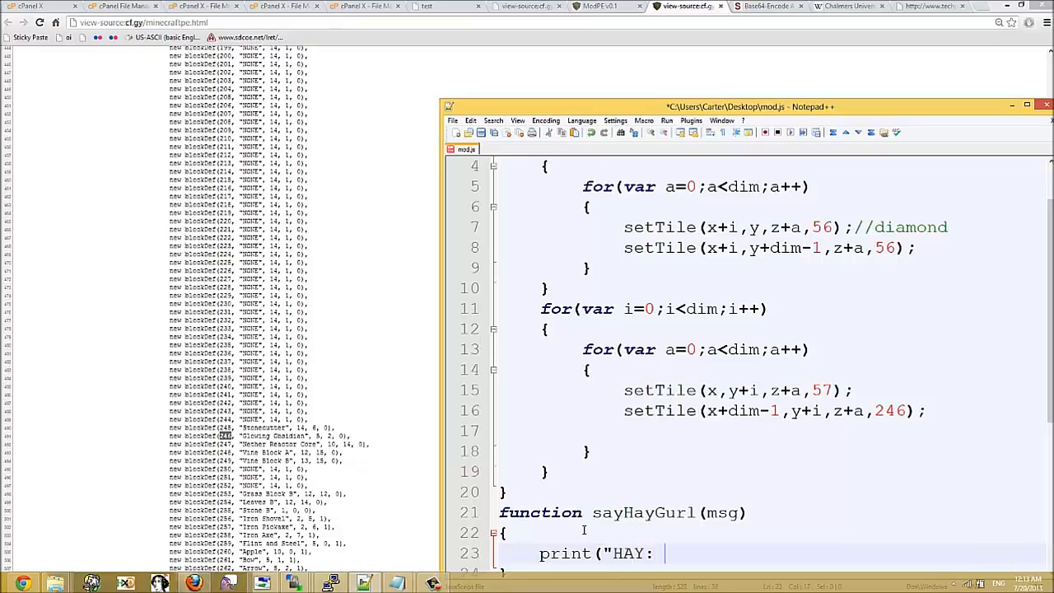
text("+msg))
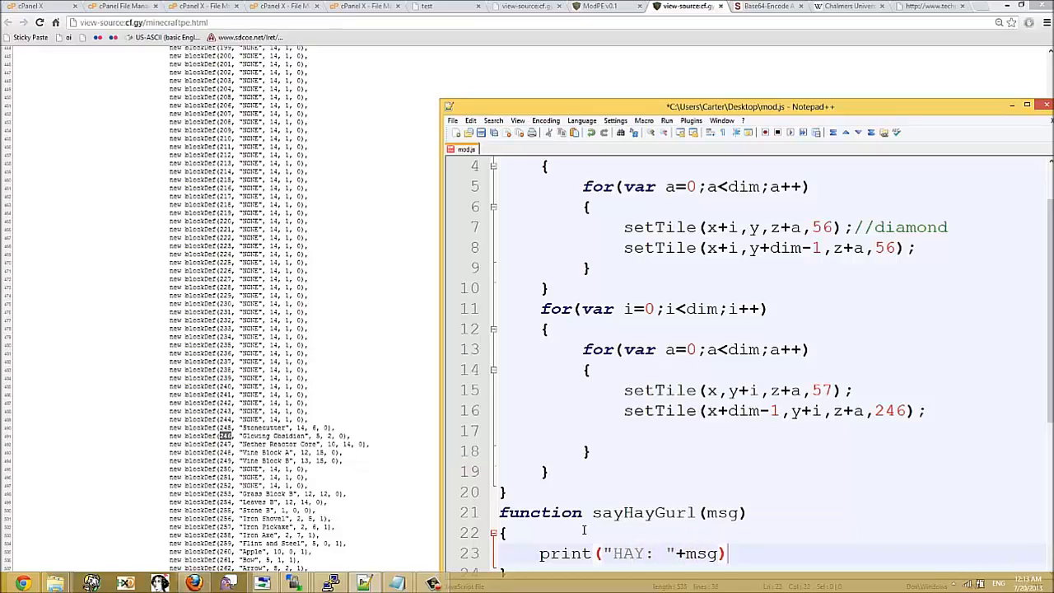
text(;)
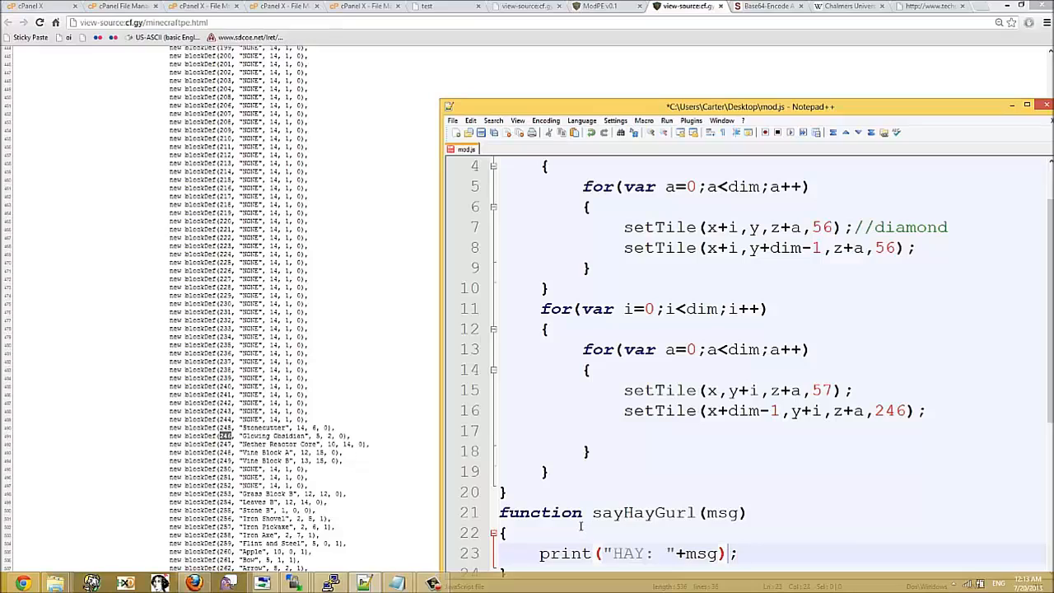
Call sayHayGurl("y0 philDawggg") after the cube-building loops.
text(sayHayGurl()
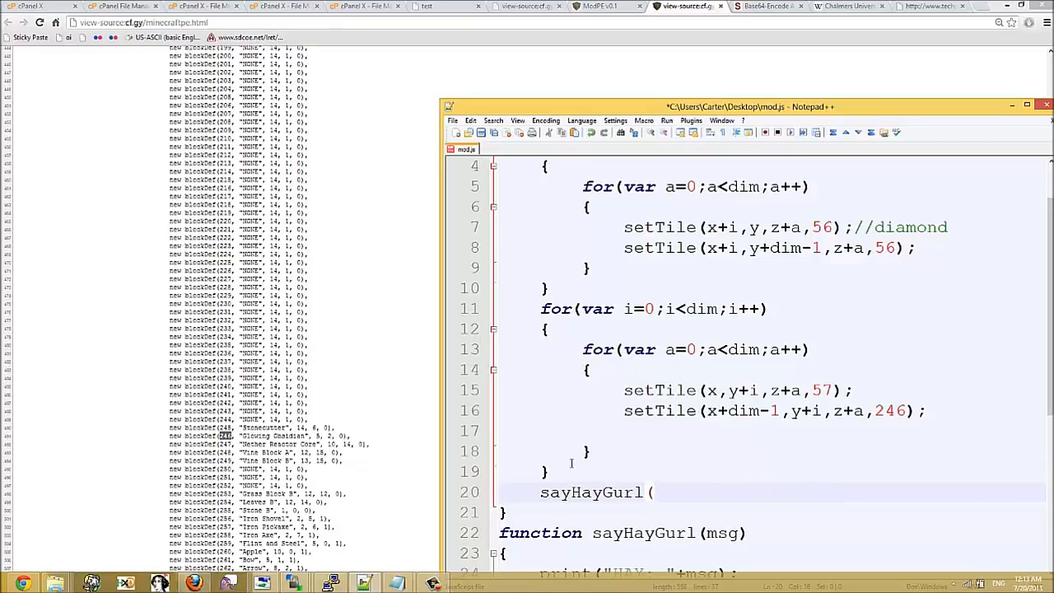
text("y0)
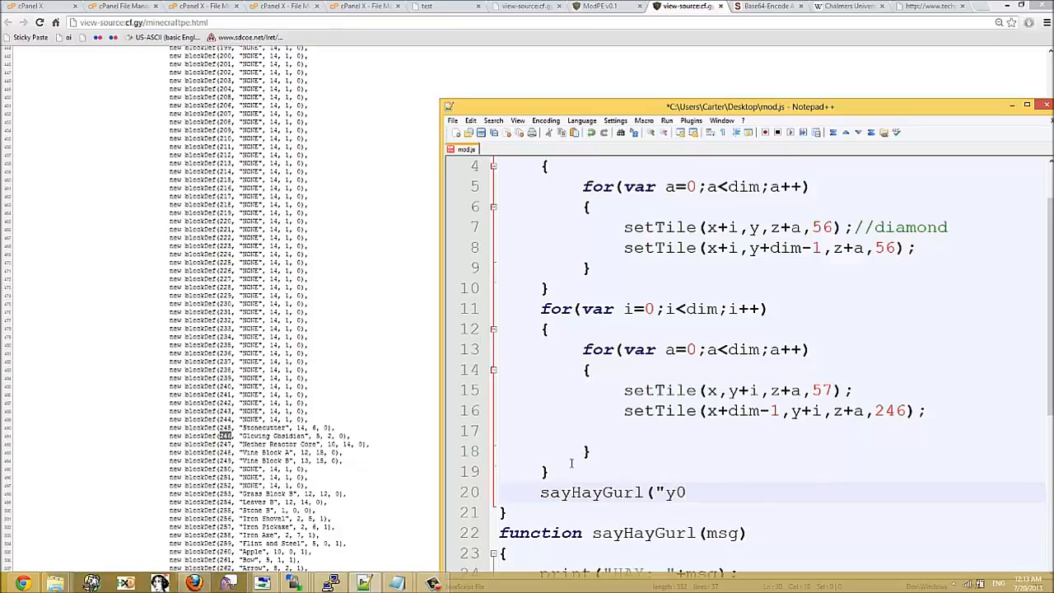
text(phil)
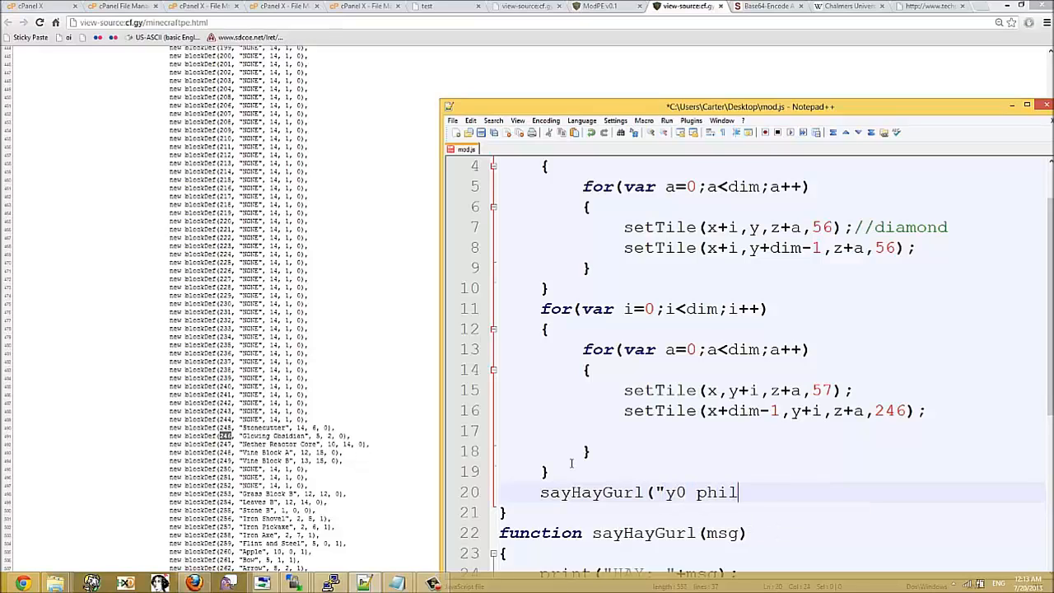
text(Dawggg)
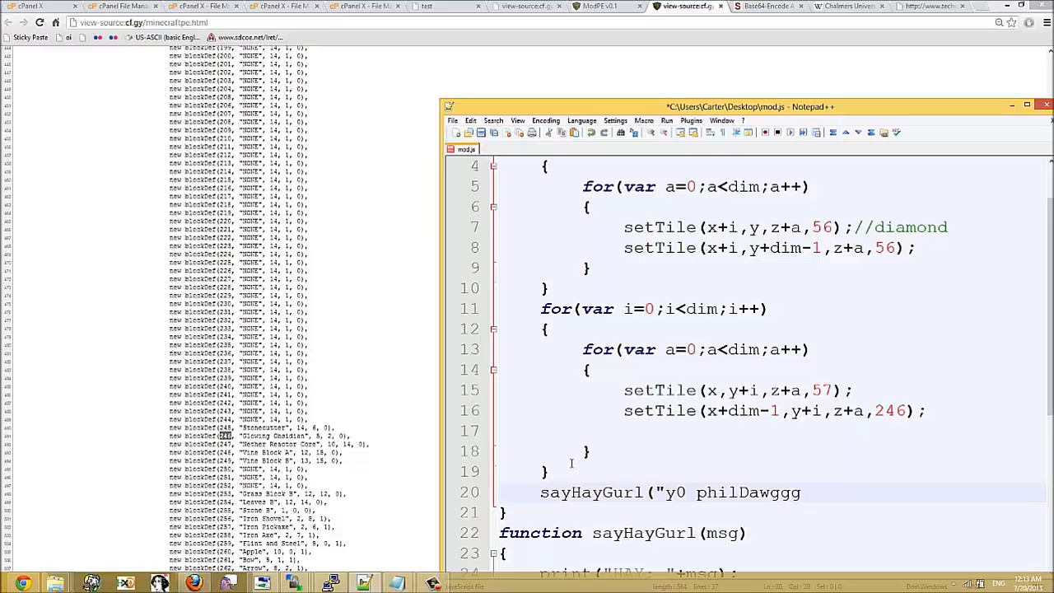
text();)
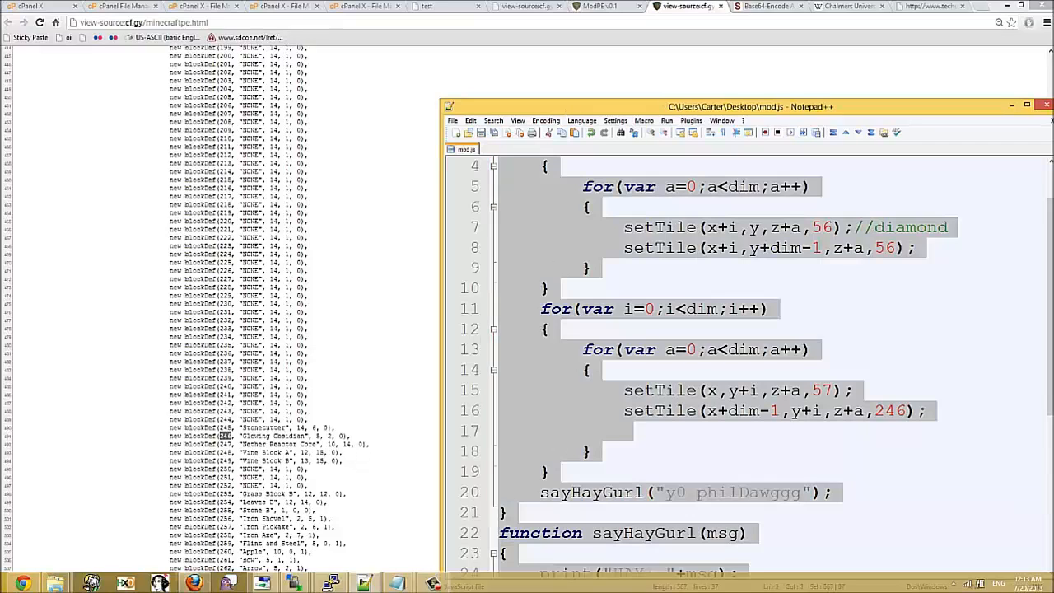
Base64-encode the updated mod script and return to the cPanel File Manager.
click(766, 7)
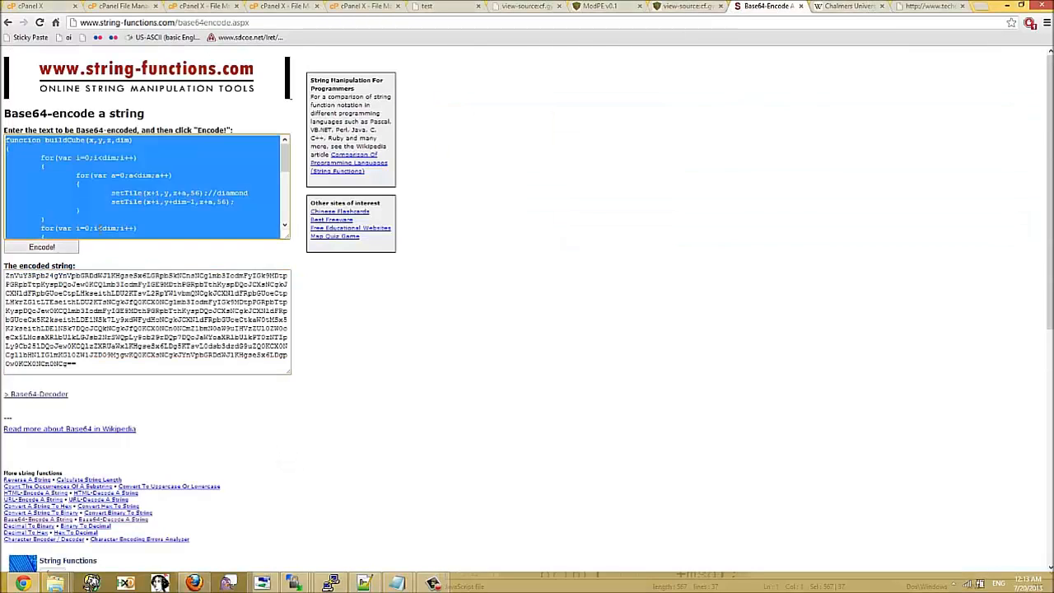
click(41, 247)
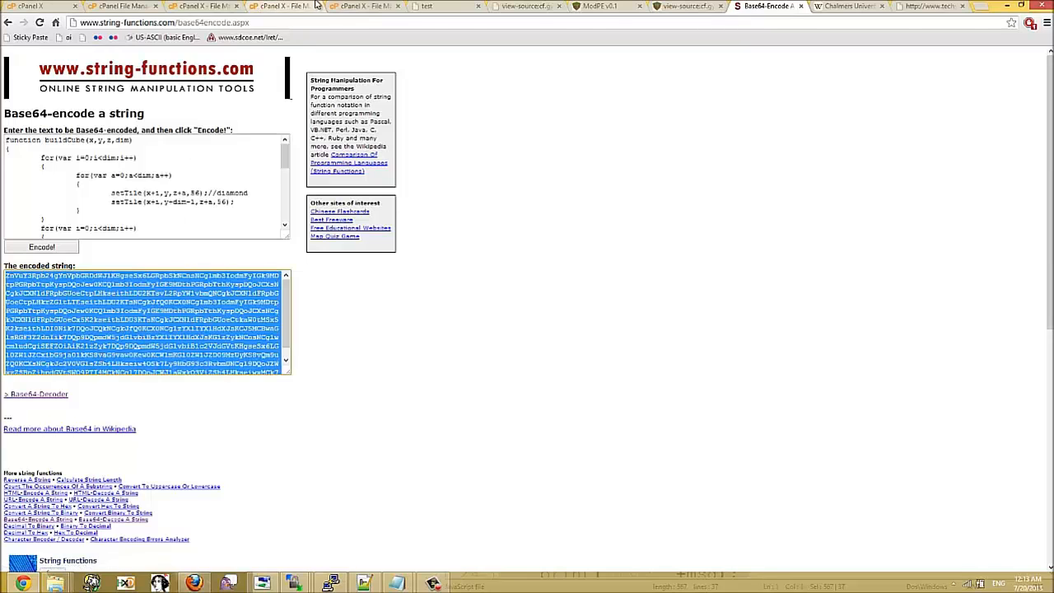
click(118, 6)
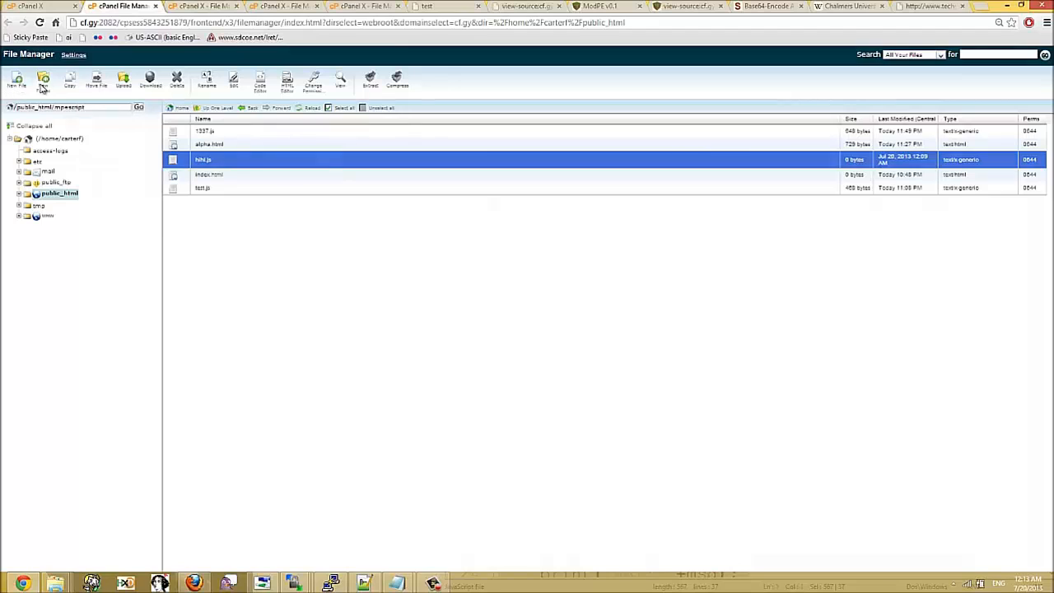
Create yoyo.js in public_html/mpescript and open it for editing.
click(16, 79)
text(yoyo.js)
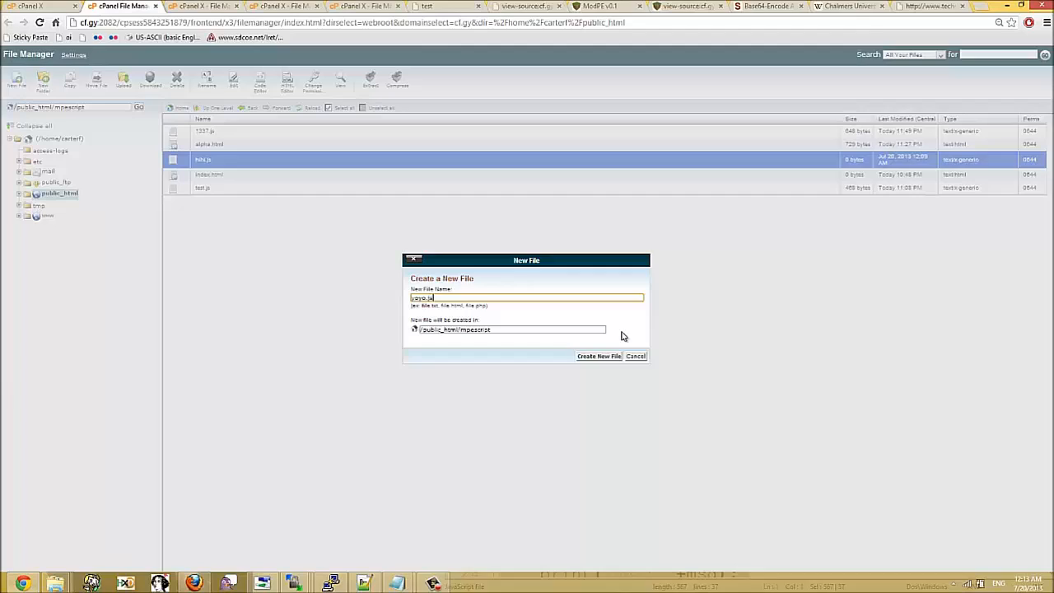
click(600, 355)
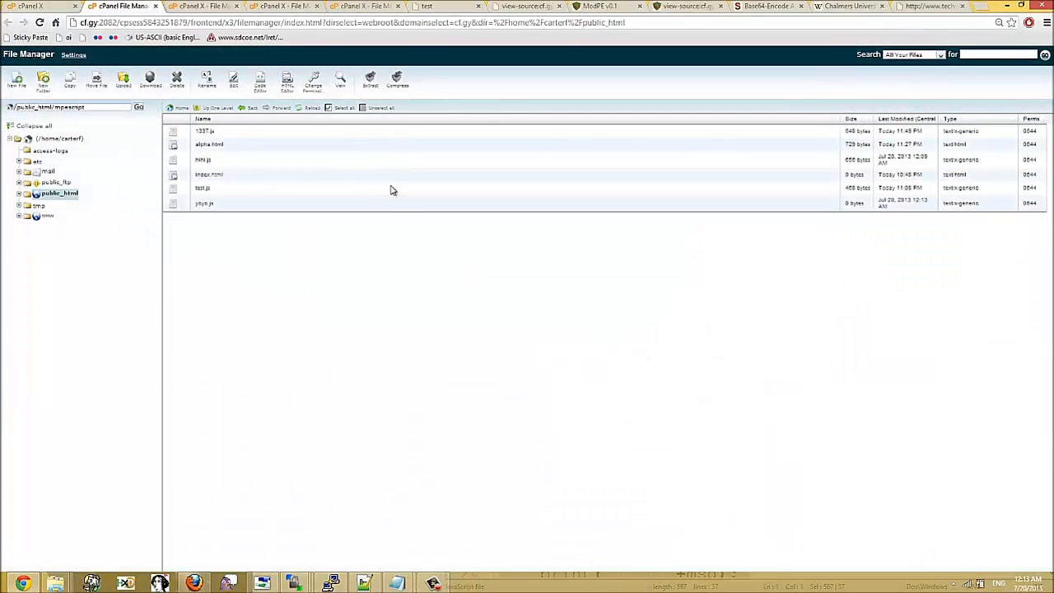
right_click(205, 204)
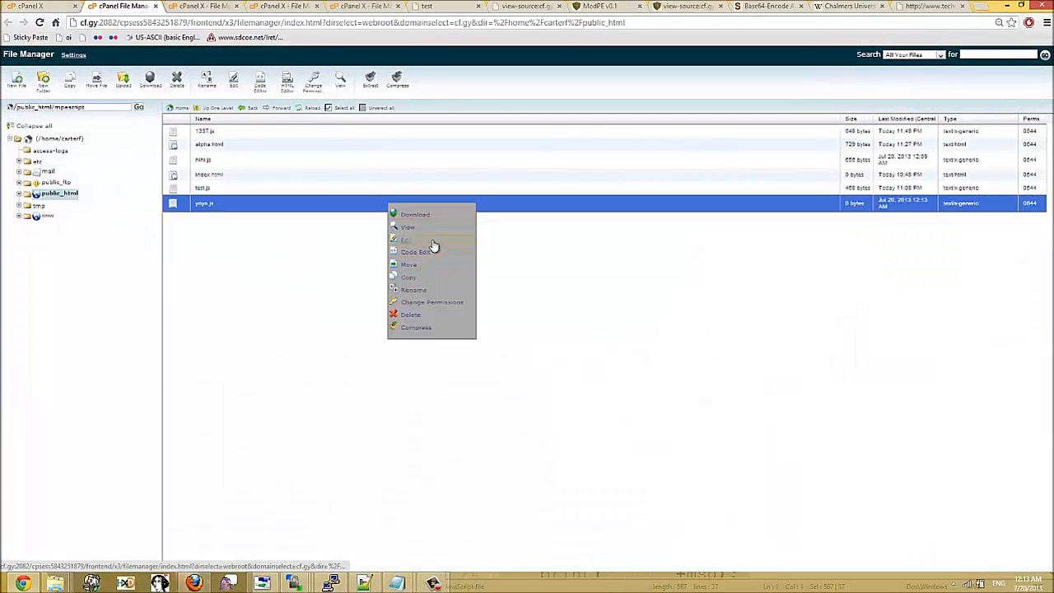
click(777, 7)
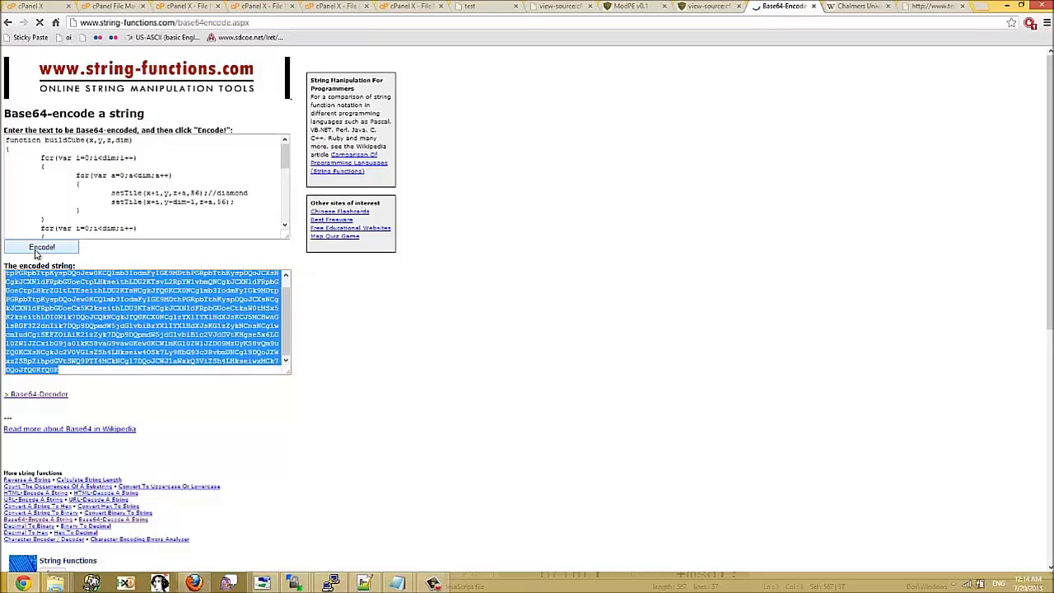
Encode the script, then decode the Base64 string back to confirm it matches the mod.
click(41, 247)
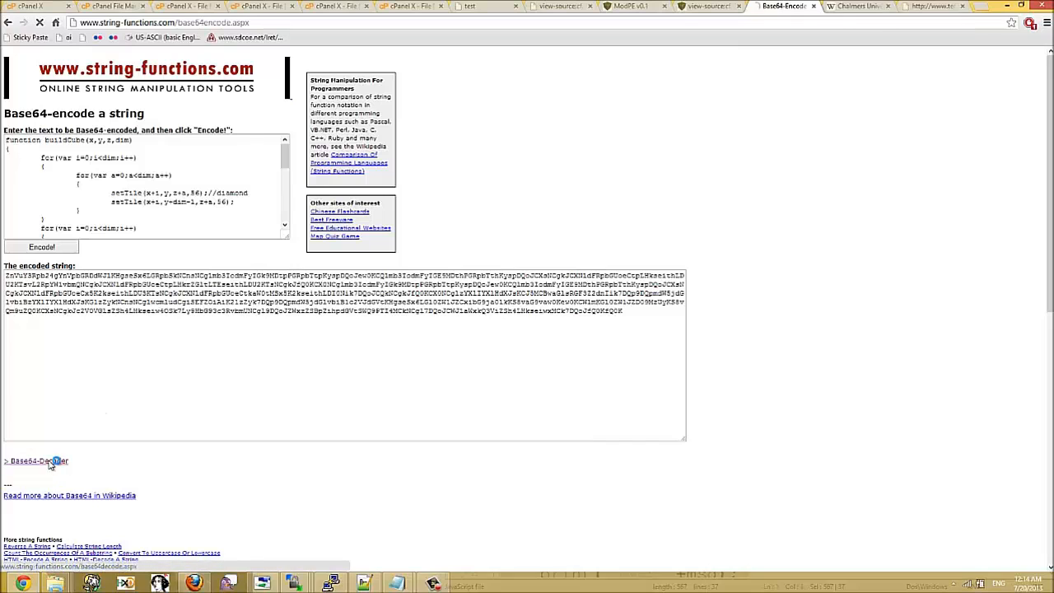
click(36, 461)
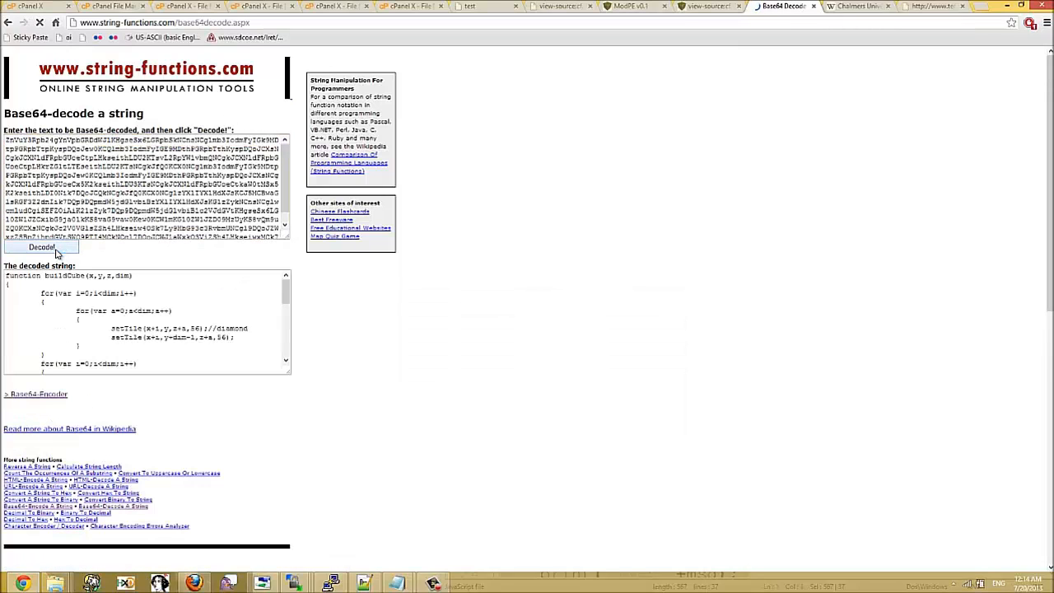
click(41, 247)
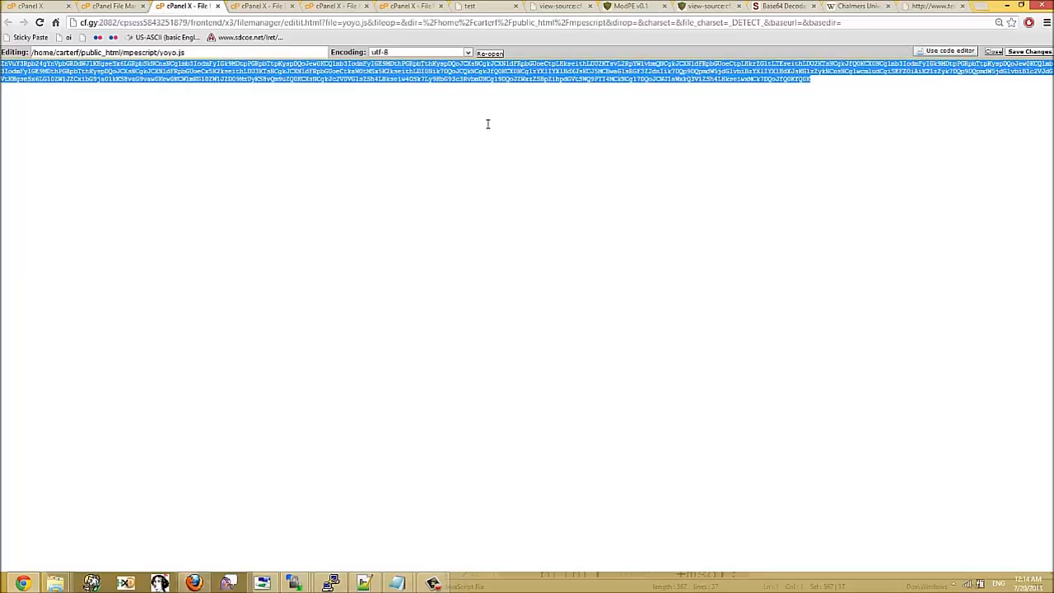
Save the Base64 script string as the contents of yoyo.js.
click(1028, 51)
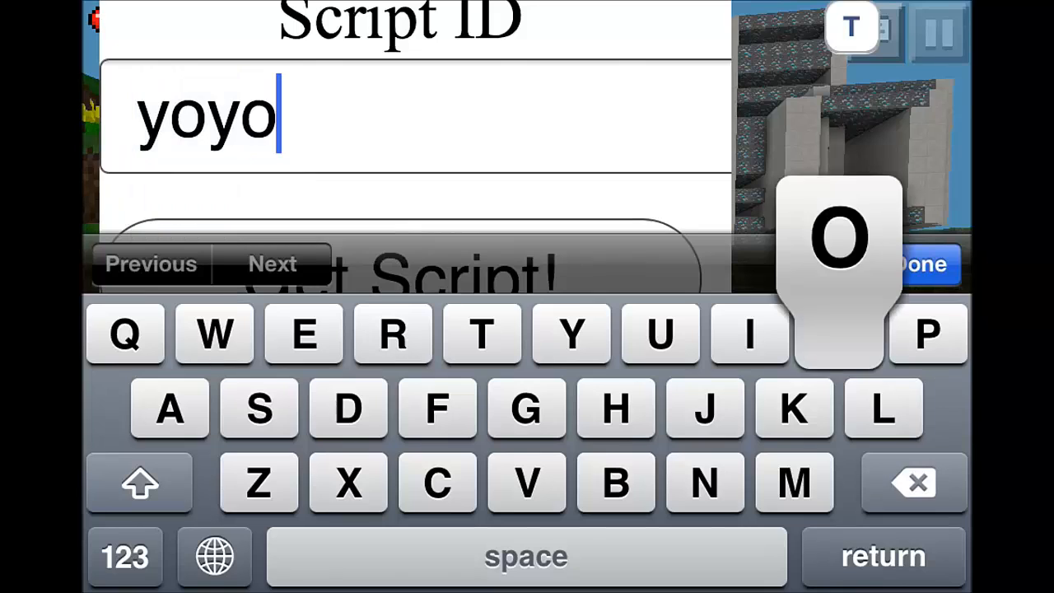
Confirm the script ID yoyo and fetch it with Get Script!
click(922, 264)
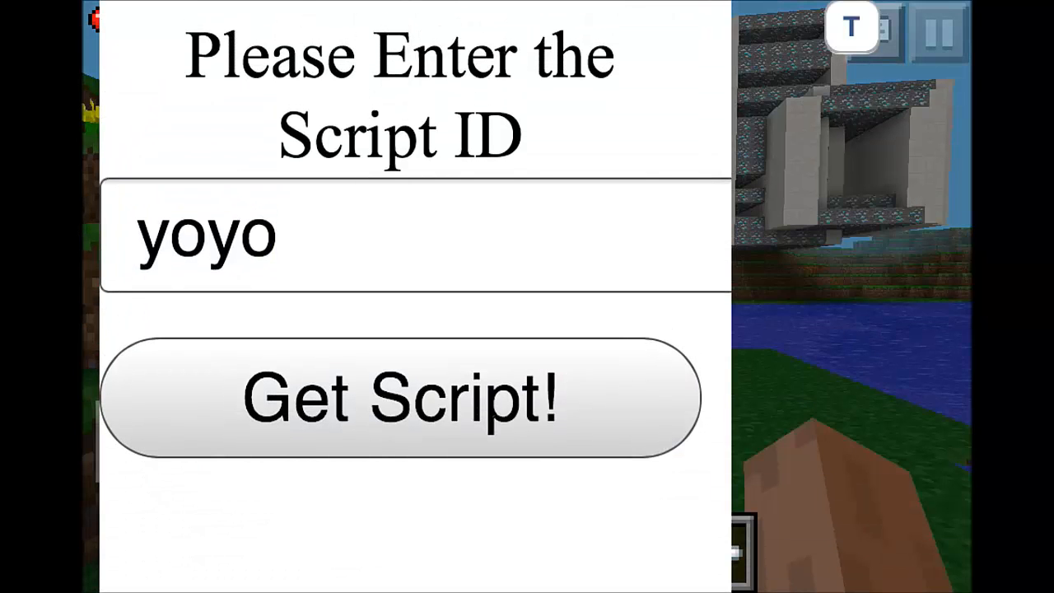
click(399, 397)
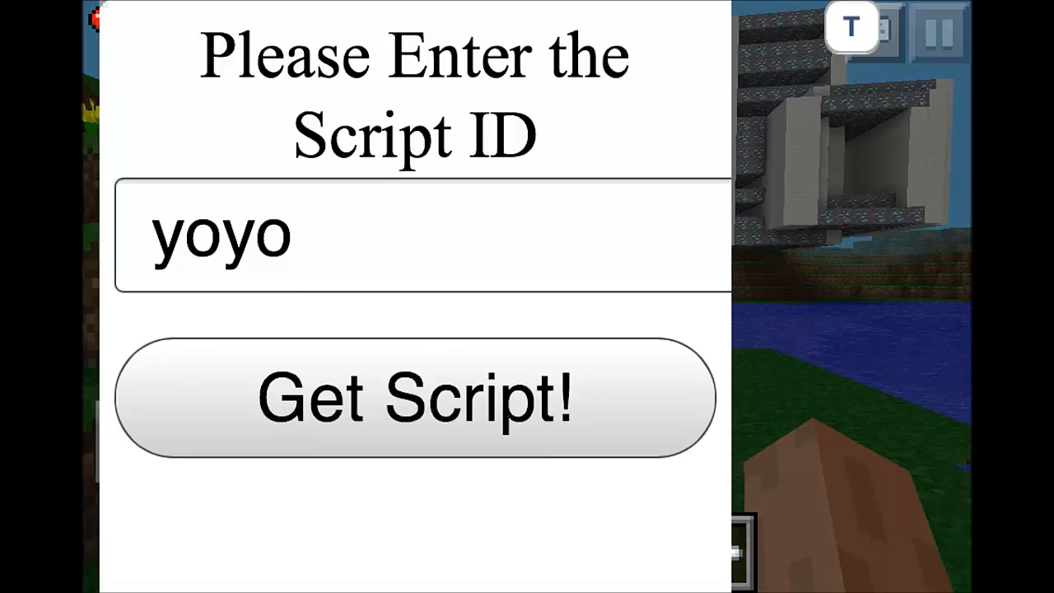
click(415, 396)
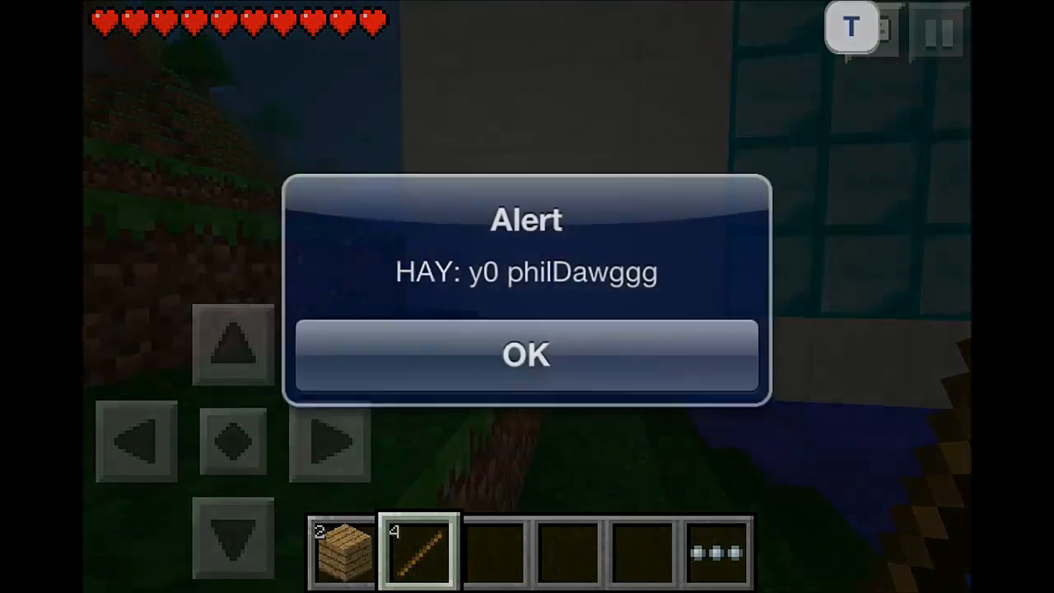
Trigger the mod to build the cube and dismiss each 'HAY: y0 philDawggg' alert.
click(525, 354)
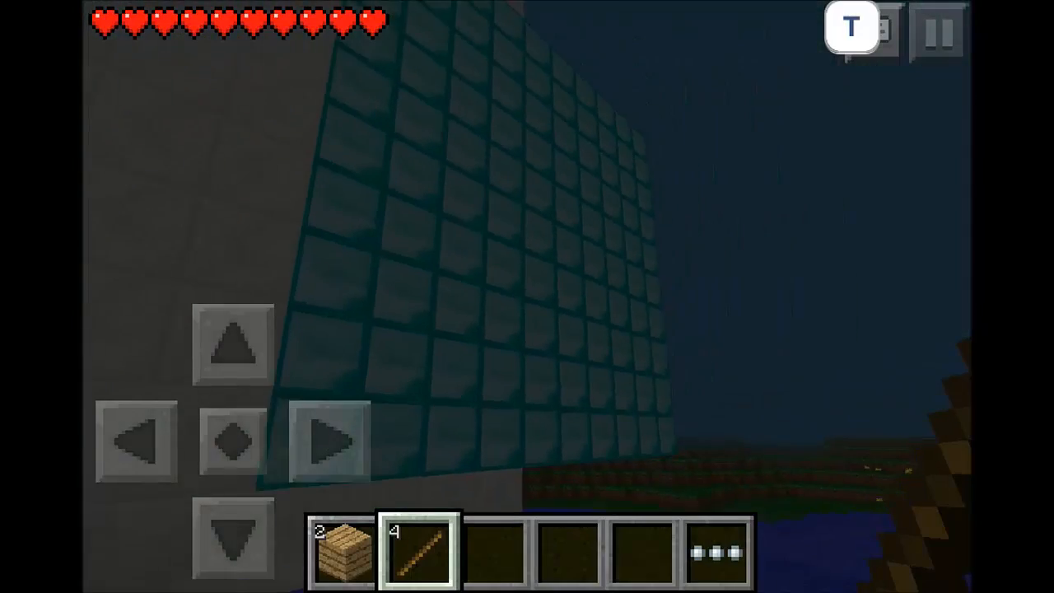
click(851, 28)
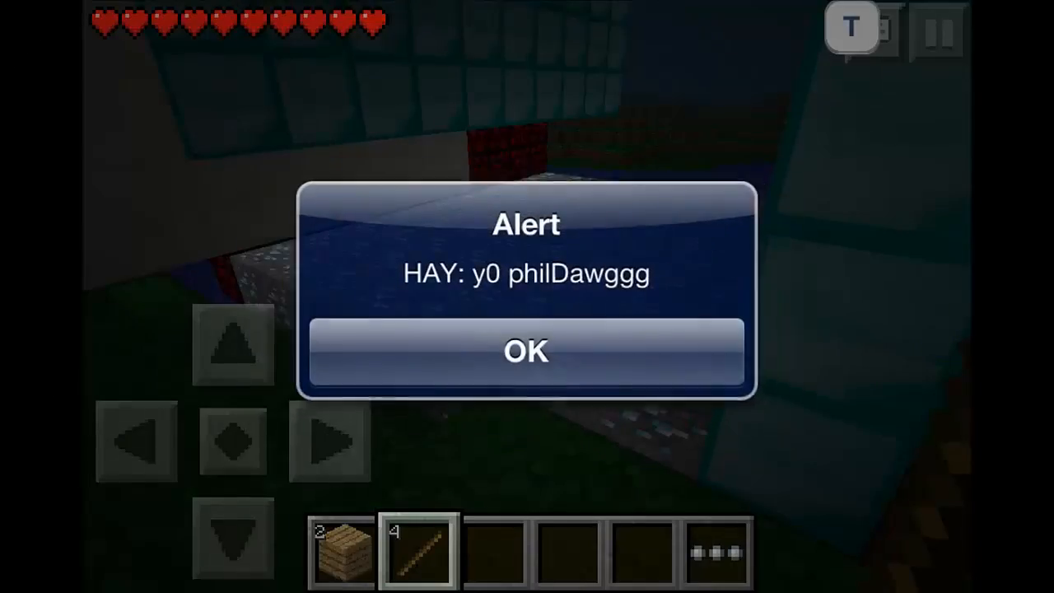
click(526, 352)
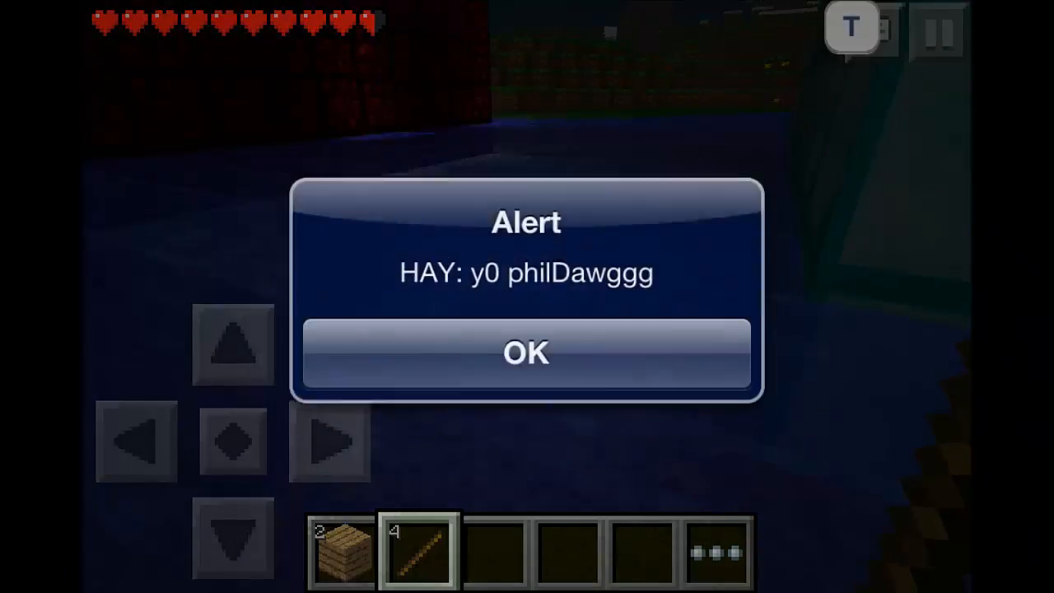
click(525, 352)
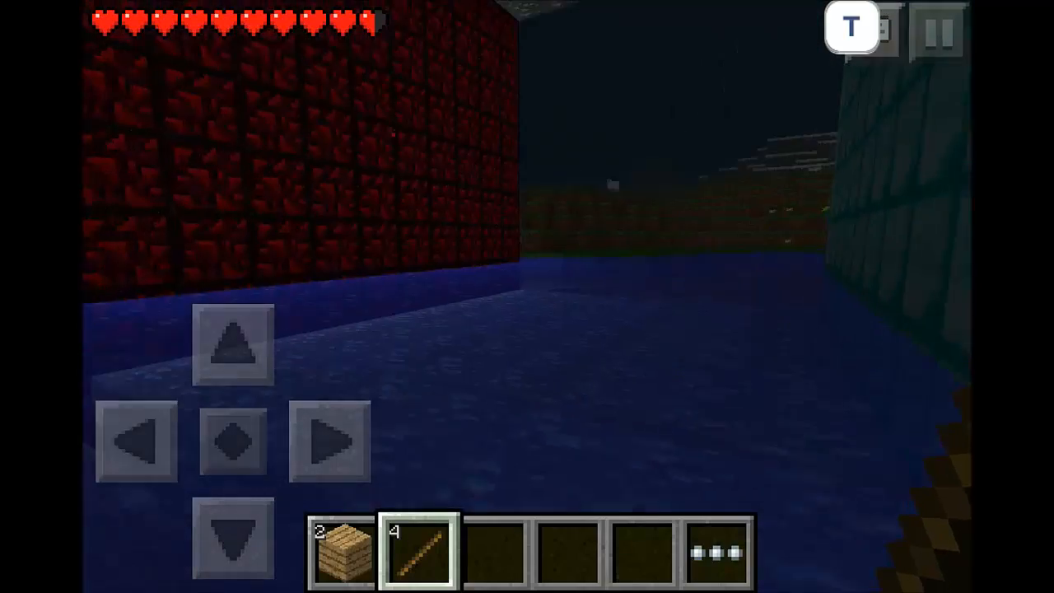